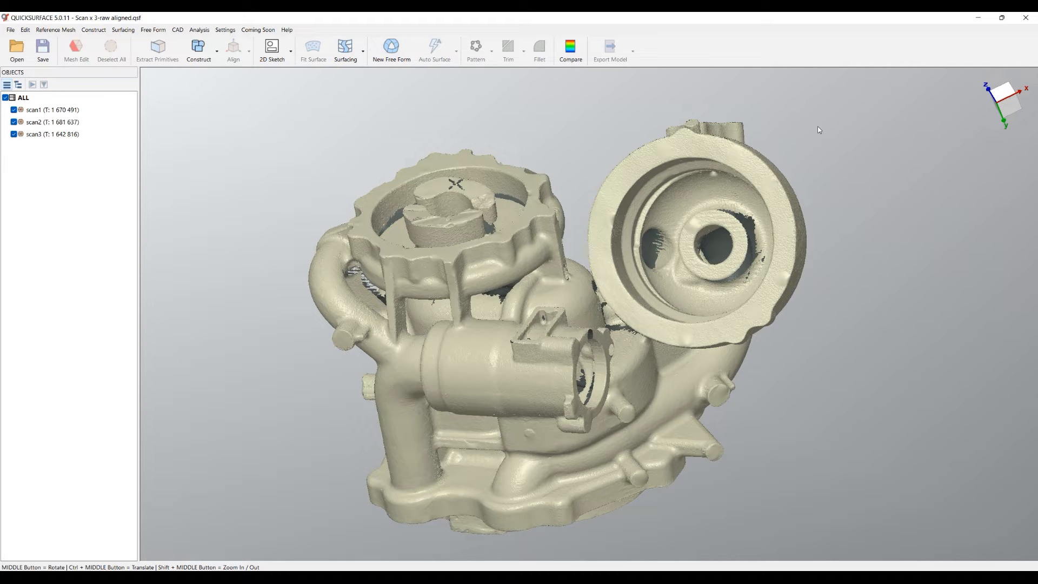
pyautogui.moveTo(273, 142)
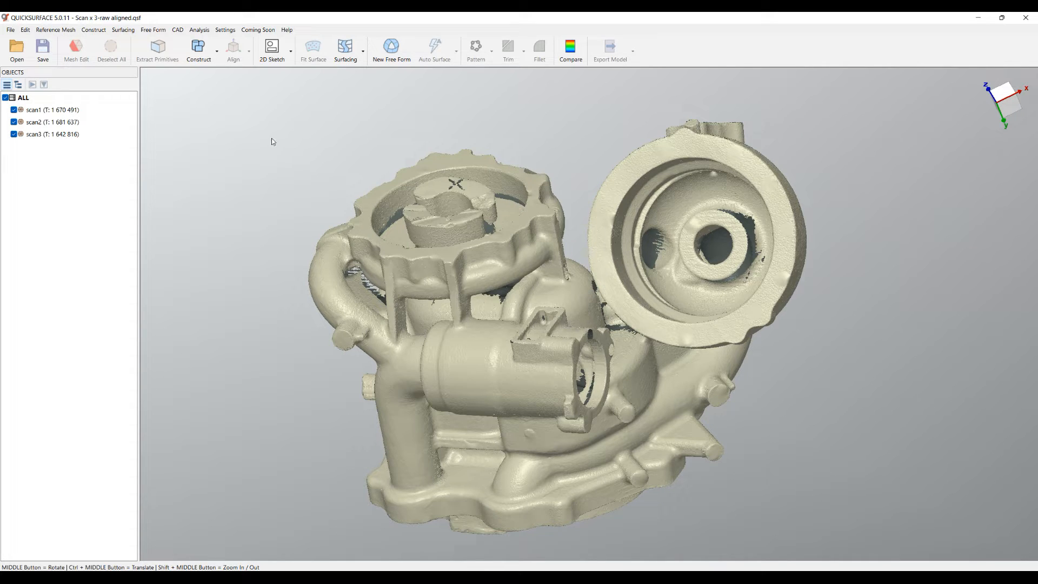
pyautogui.moveTo(48, 118)
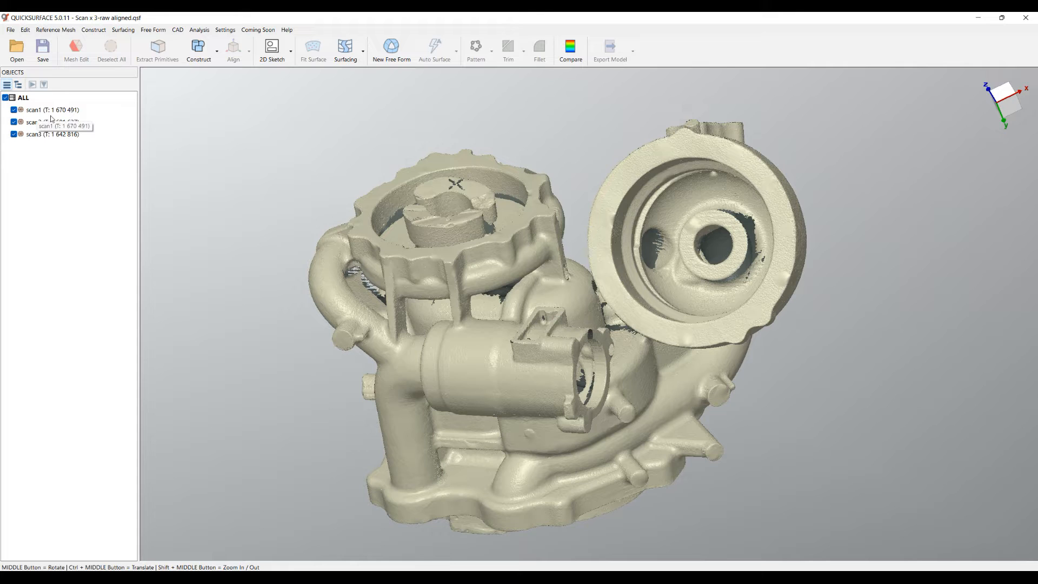
pyautogui.moveTo(201, 137)
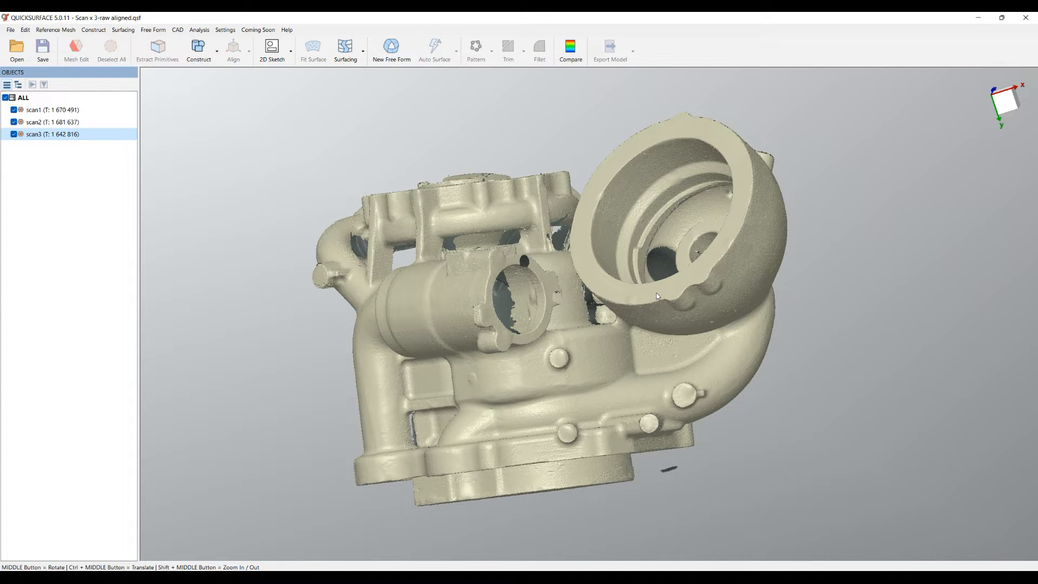
# Select scan1 through scan3 and merge them into one mesh of about five million triangles
pyautogui.moveTo(656, 296); pyautogui.dragTo(662, 376)
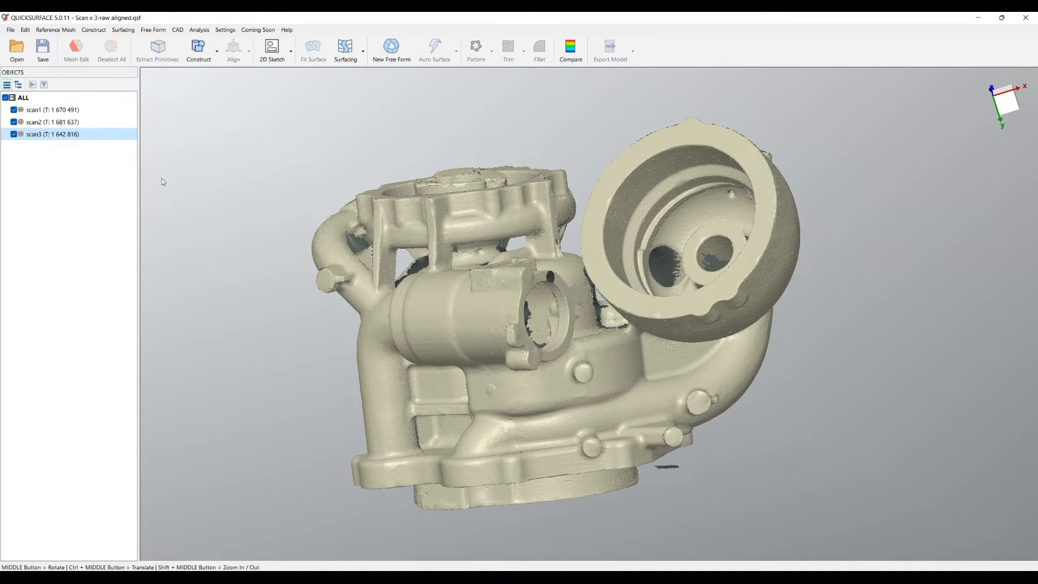
pyautogui.click(34, 109)
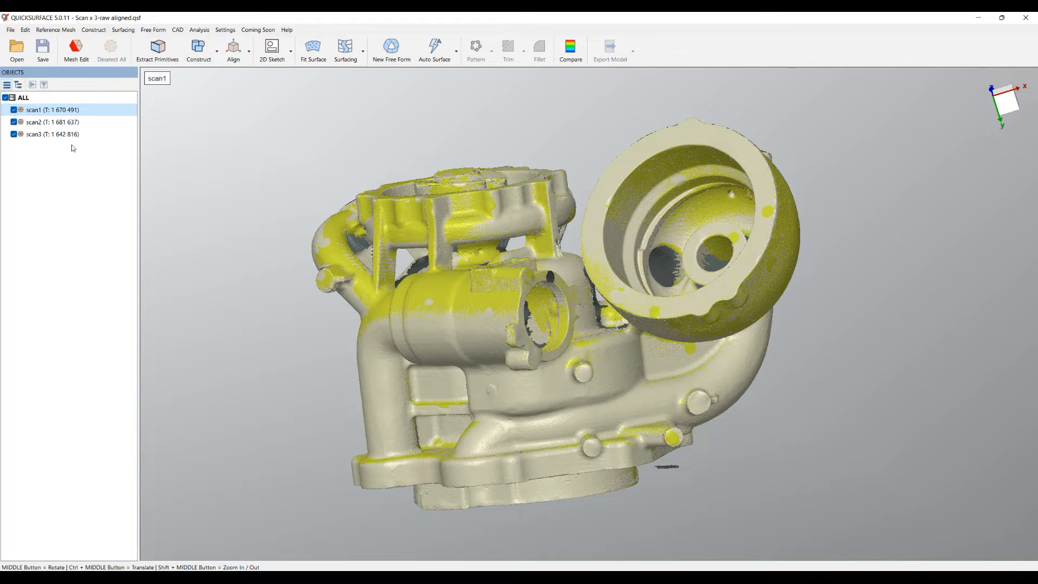
pyautogui.click(41, 134)
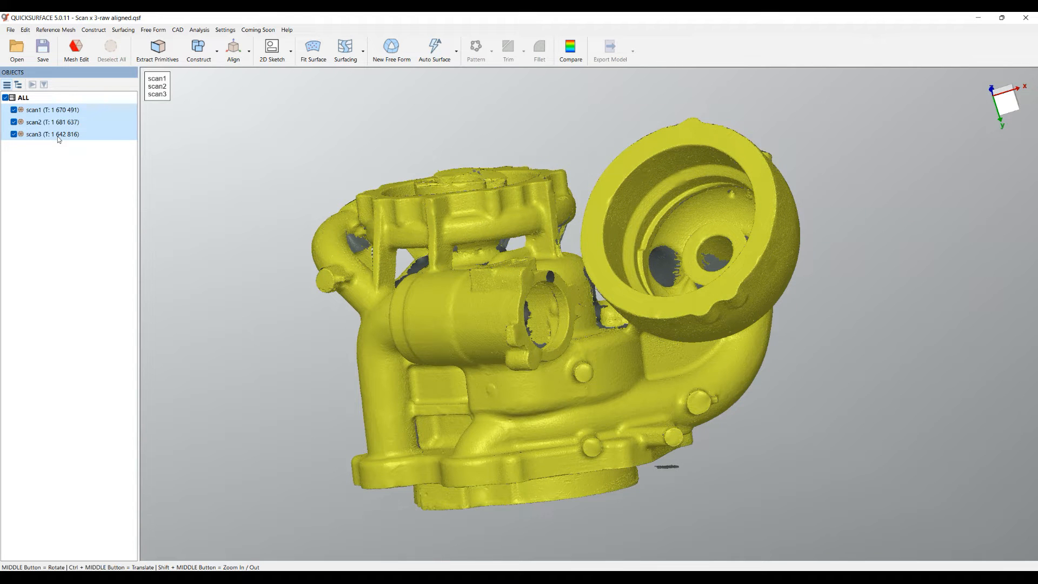
pyautogui.rightClick(42, 134)
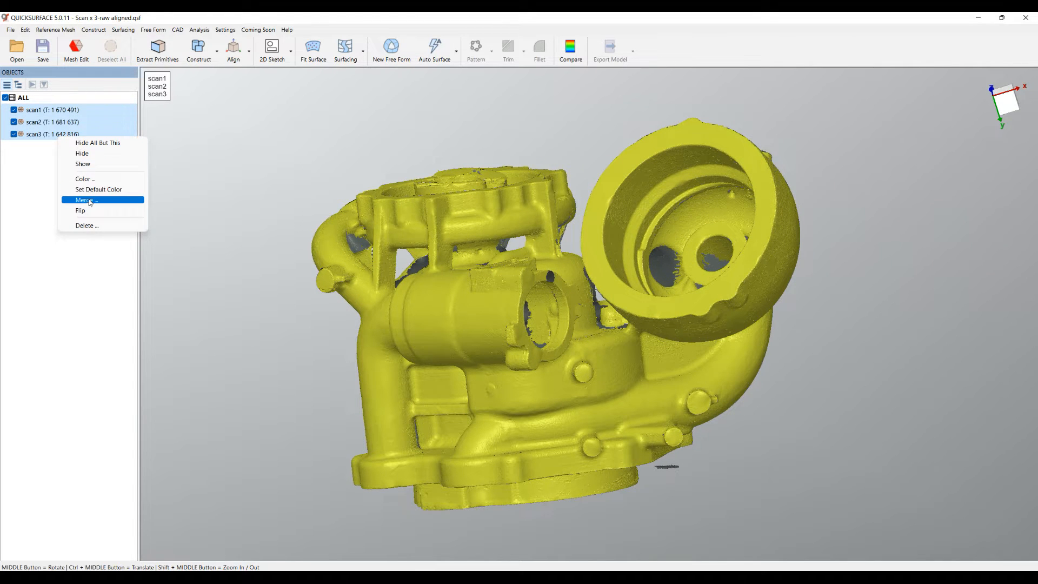
pyautogui.click(84, 199)
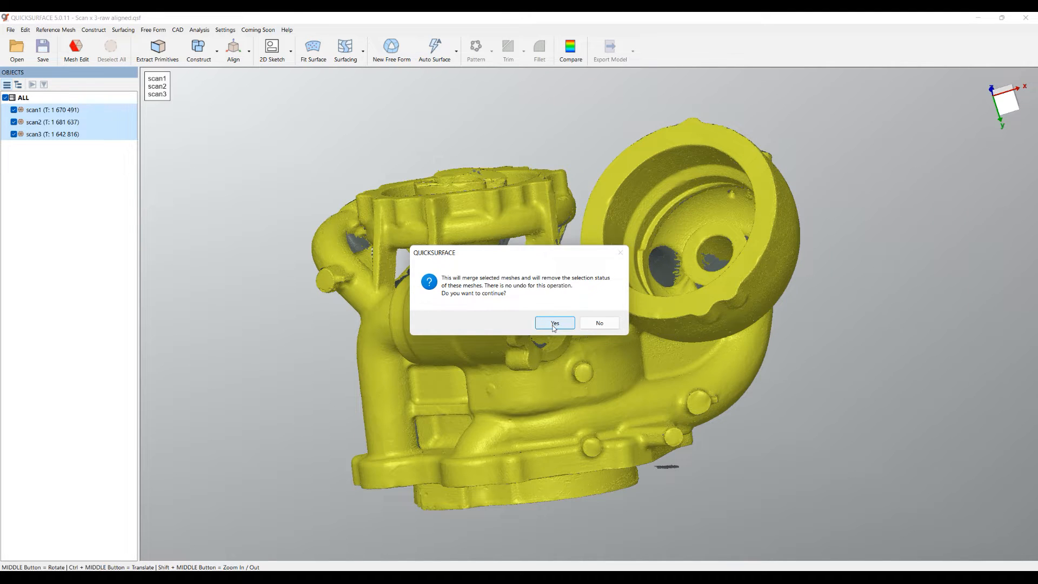
pyautogui.click(556, 322)
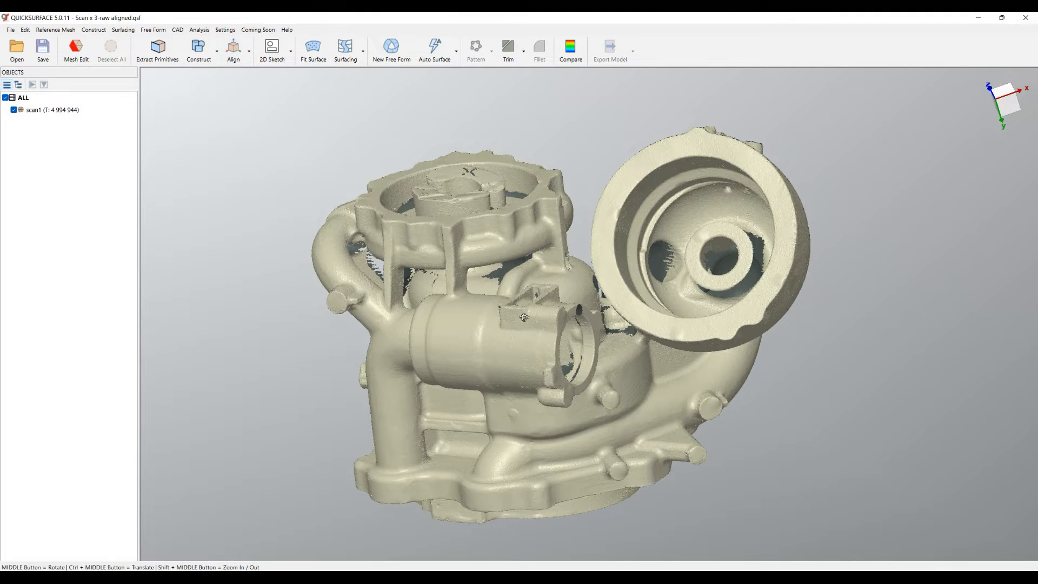
# Start Mesh Edit on the merged scan1, reporting 132 individual meshes and 758 holes
pyautogui.scroll(3)
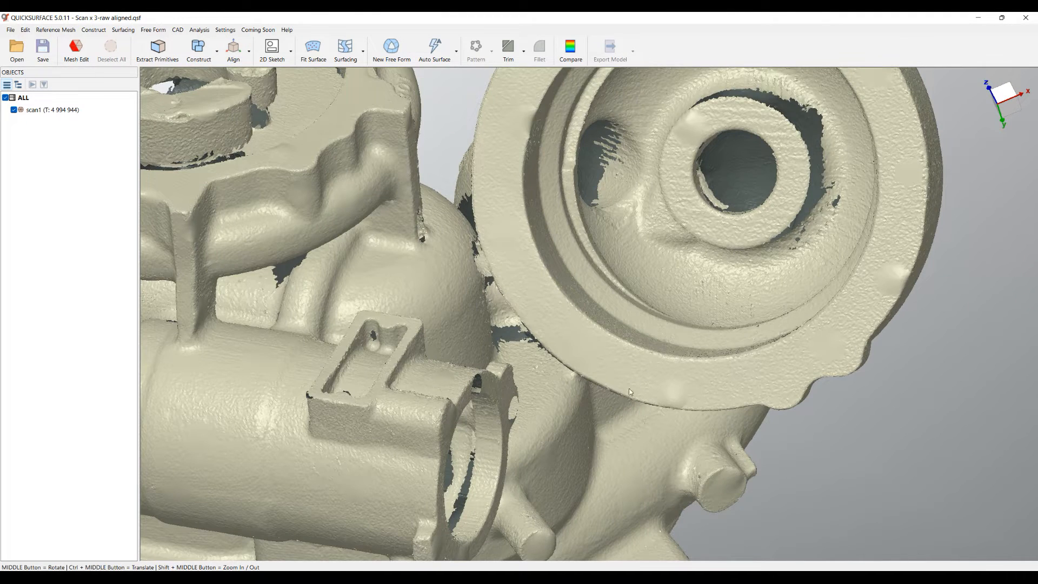
pyautogui.moveTo(629, 390); pyautogui.dragTo(329, 269)
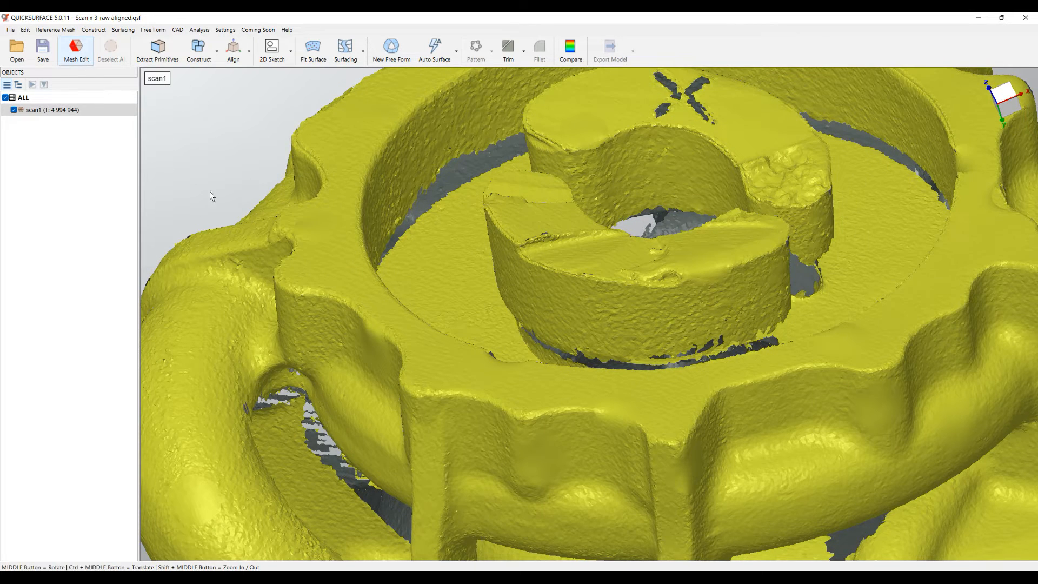
pyautogui.click(76, 43)
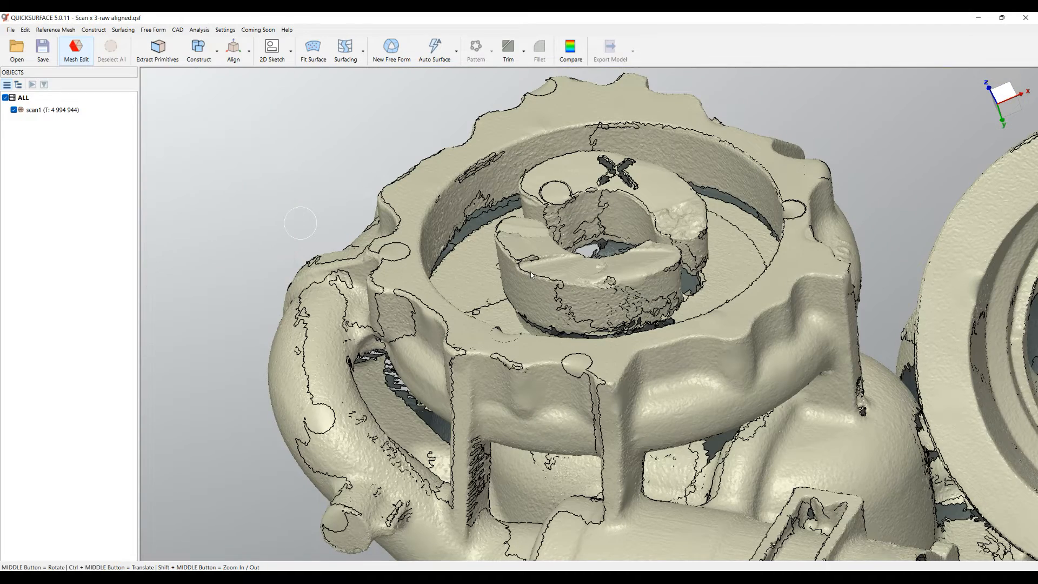
pyautogui.click(74, 46)
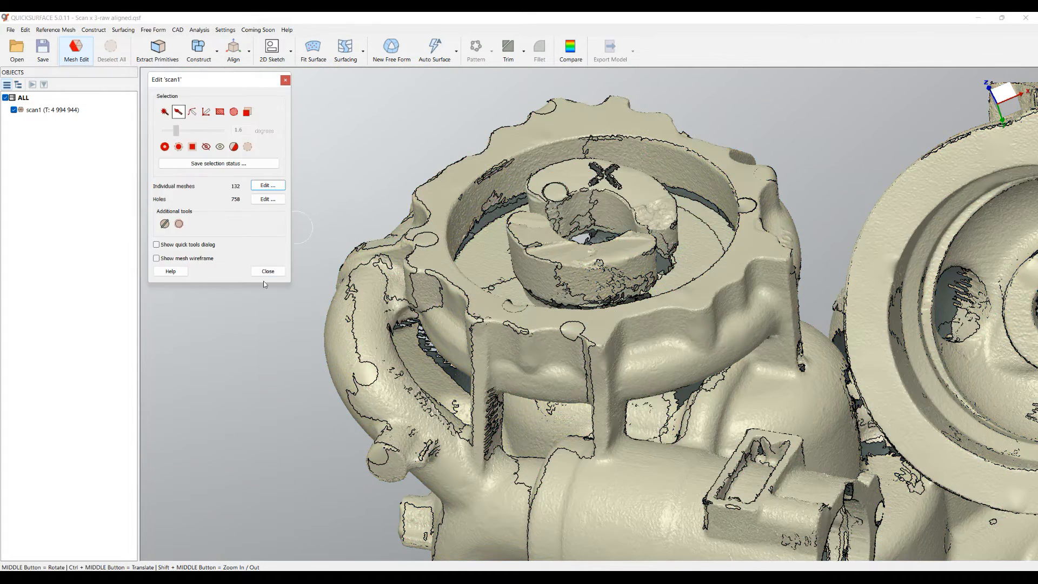
# Reopen Scan x 3-raw aligned.qsf from recent files, discarding the unsaved merge
pyautogui.click(9, 30)
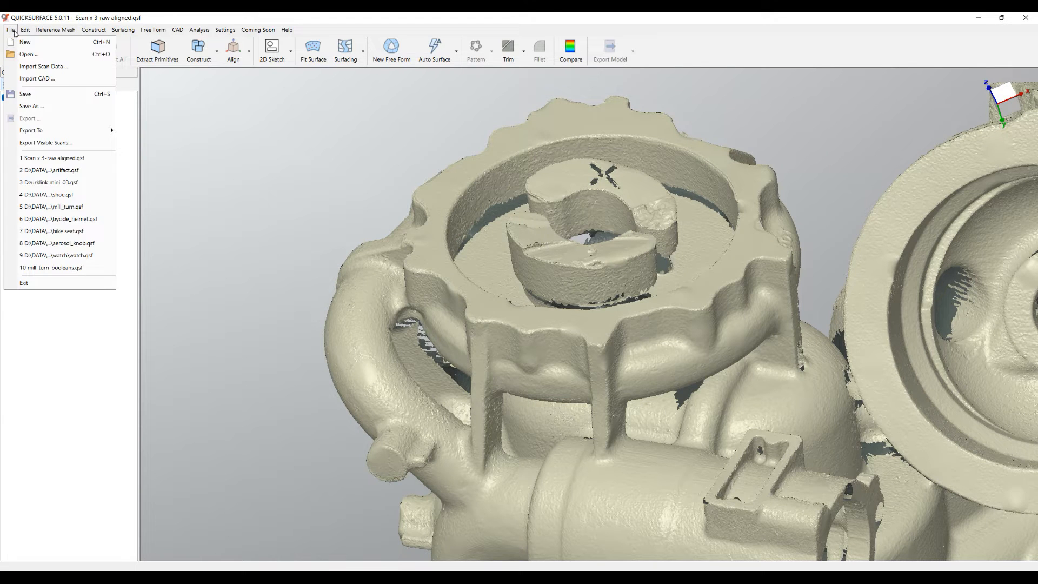
pyautogui.click(17, 41)
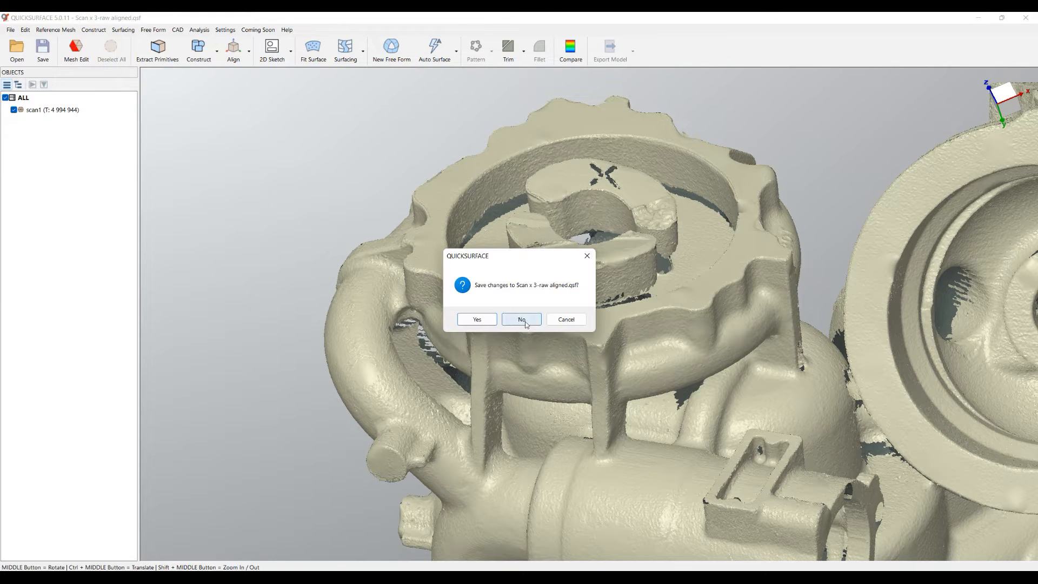
pyautogui.click(521, 318)
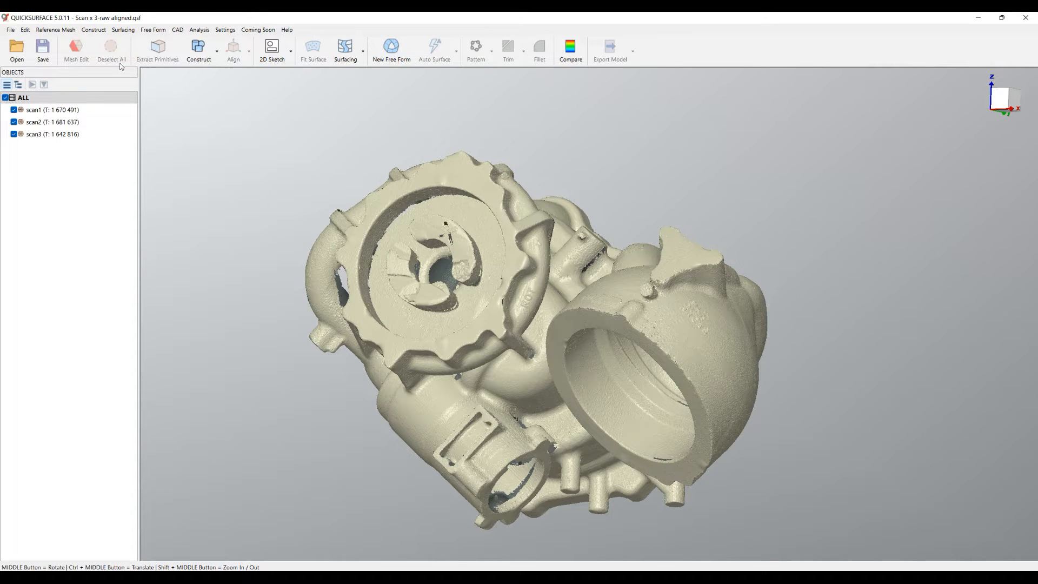
pyautogui.click(60, 30)
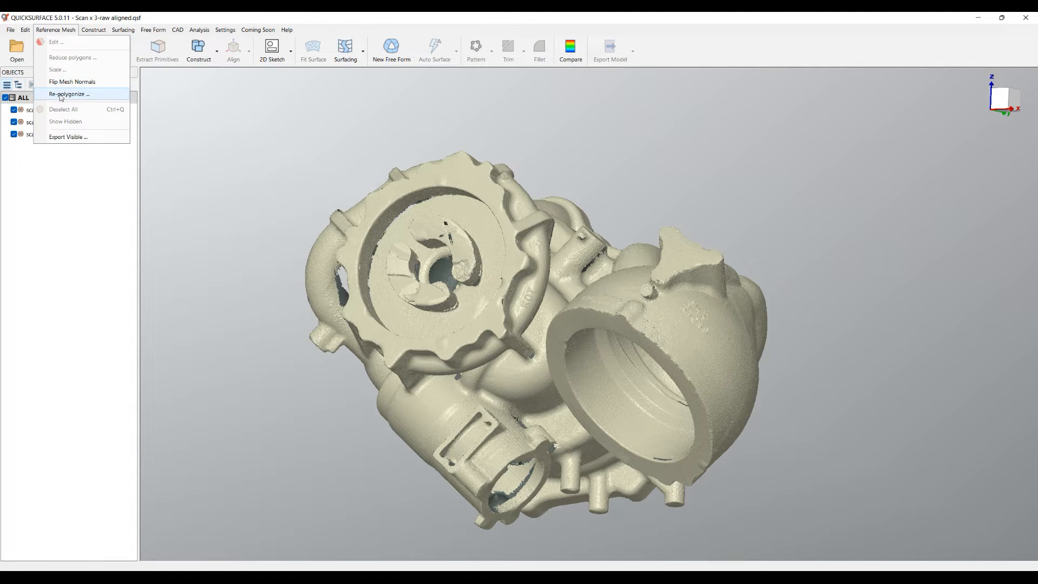
pyautogui.click(68, 94)
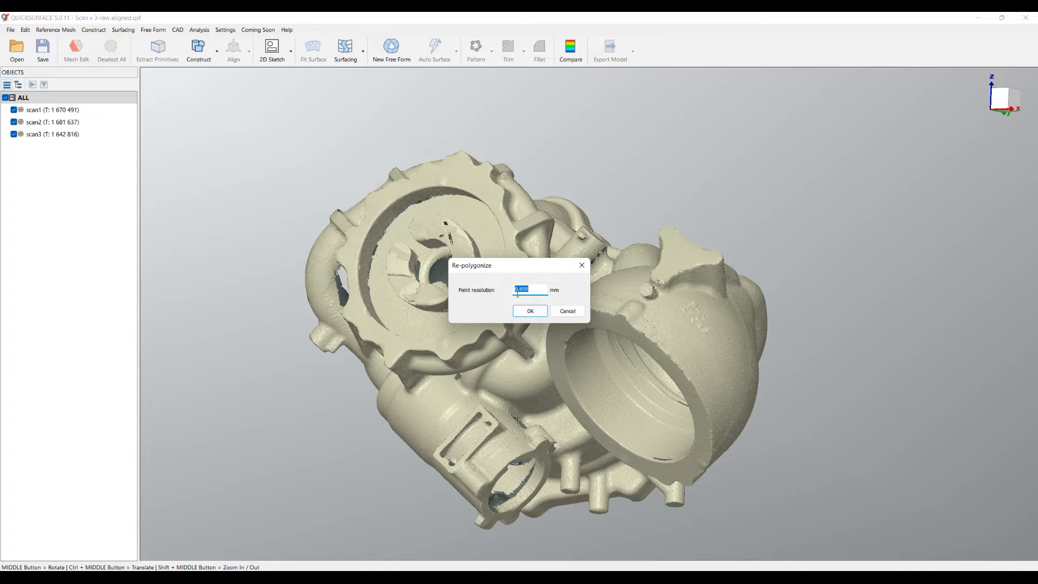
pyautogui.moveTo(460, 310)
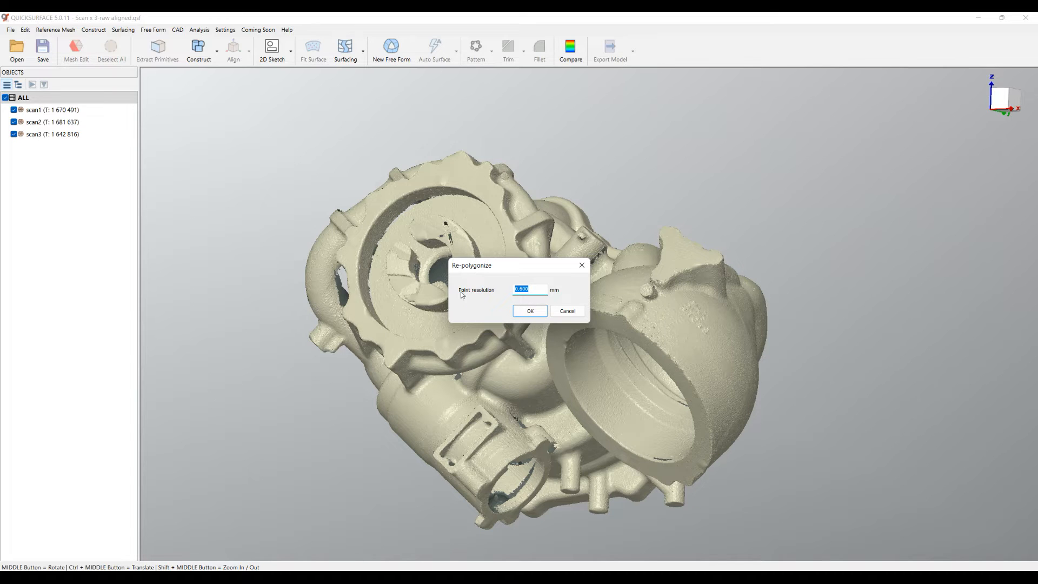
pyautogui.moveTo(568, 311)
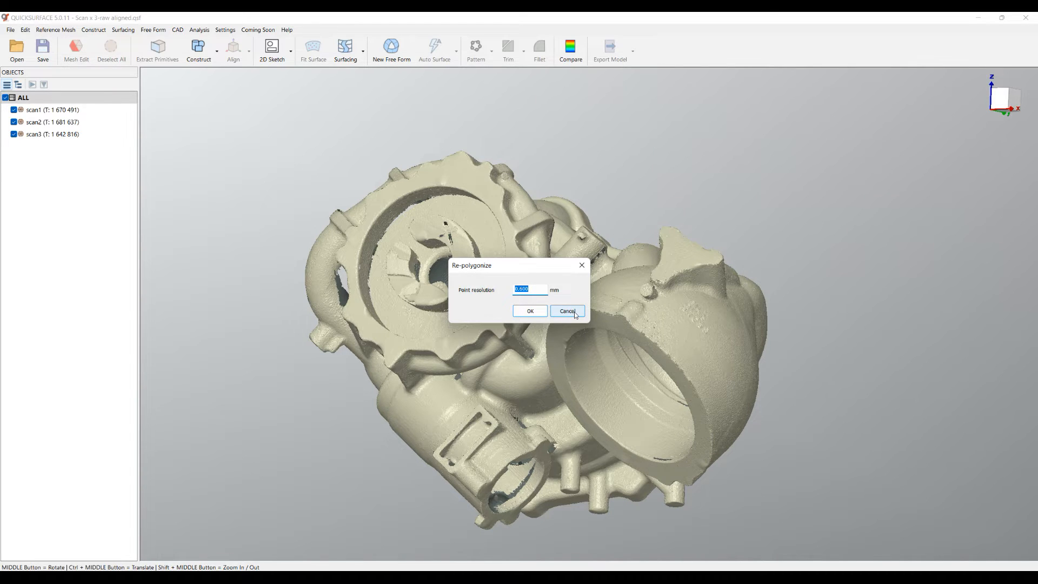
pyautogui.click(567, 311)
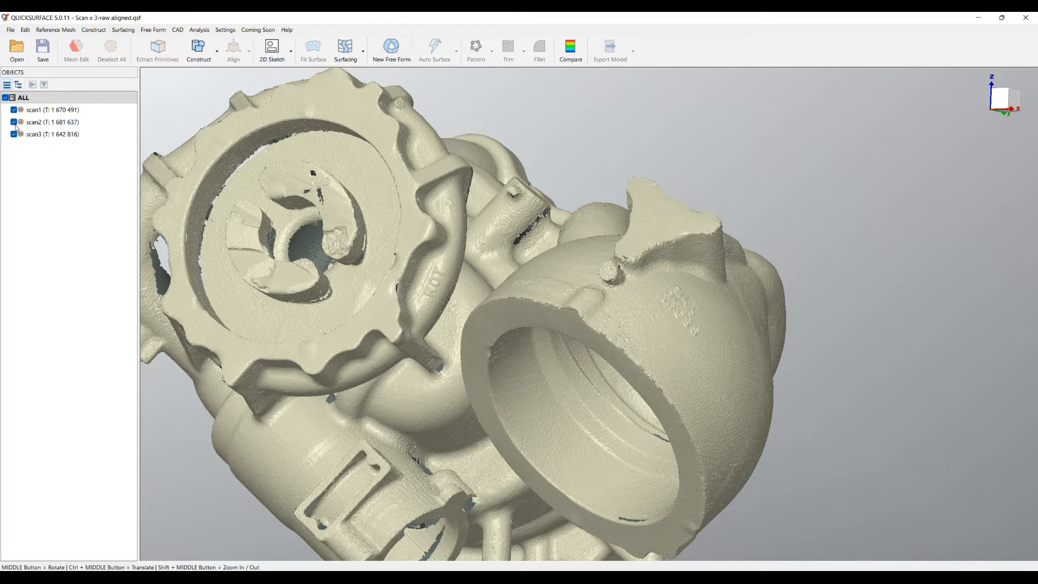
# Leave only scan1 visible and zoom in until its mesh triangles fill the view
pyautogui.click(11, 122)
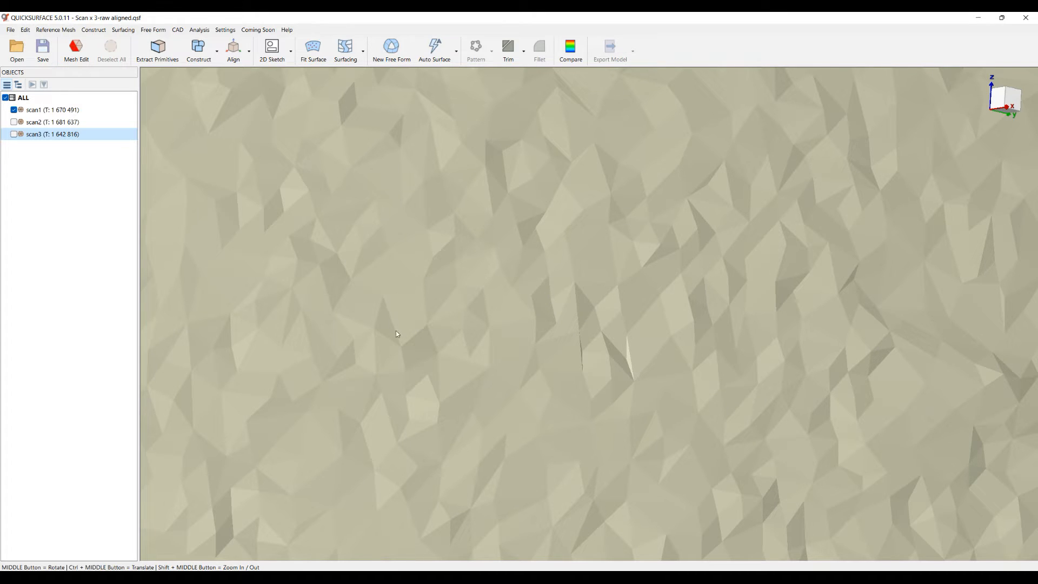
pyautogui.moveTo(425, 332)
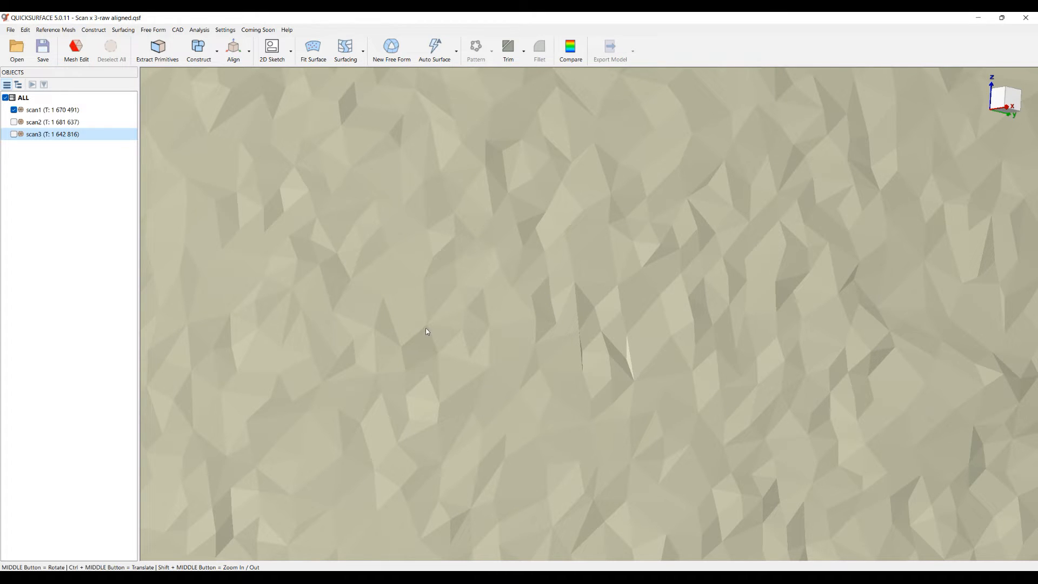
pyautogui.click(271, 47)
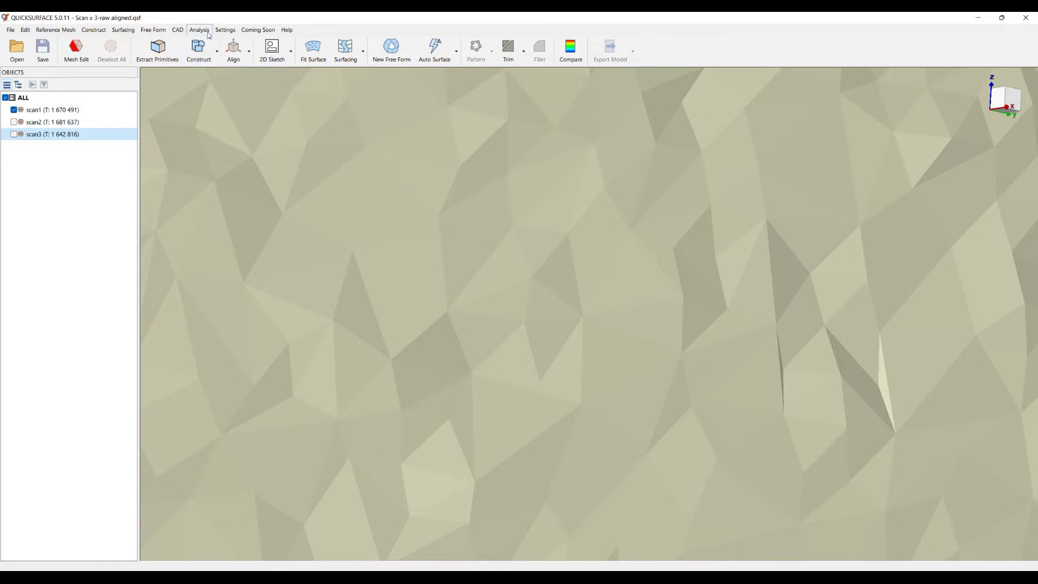
# Measure two triangle edges on scan1 with 3D Distance, reading 0.7230 mm and 0.6130 mm
pyautogui.click(198, 30)
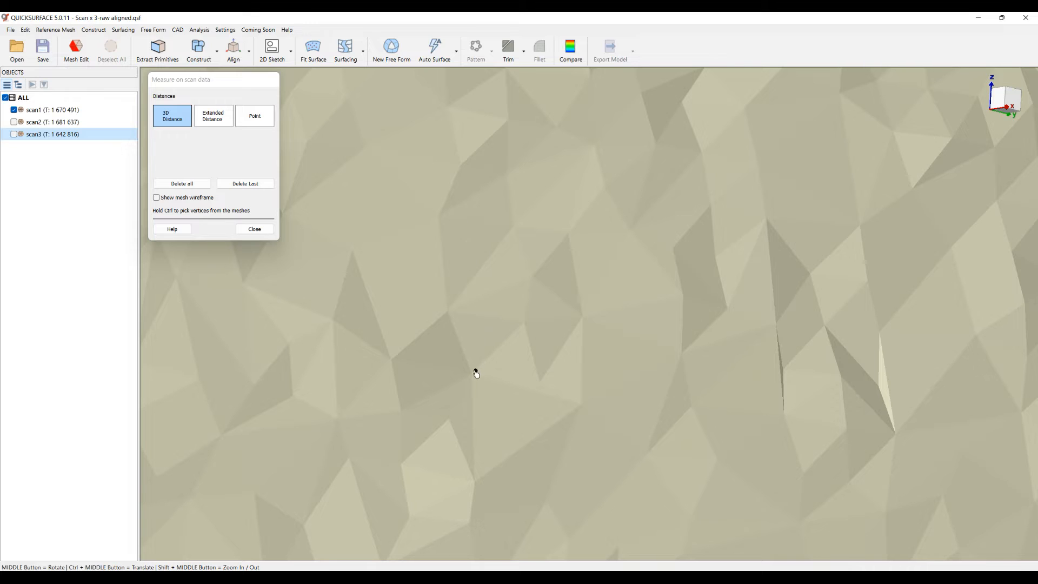
pyautogui.click(525, 322)
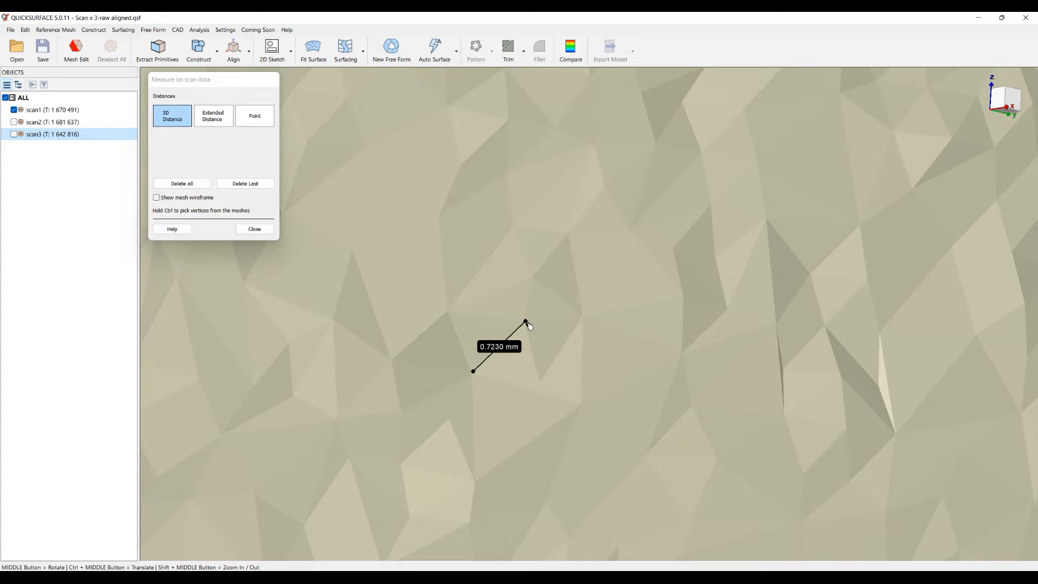
pyautogui.click(585, 321)
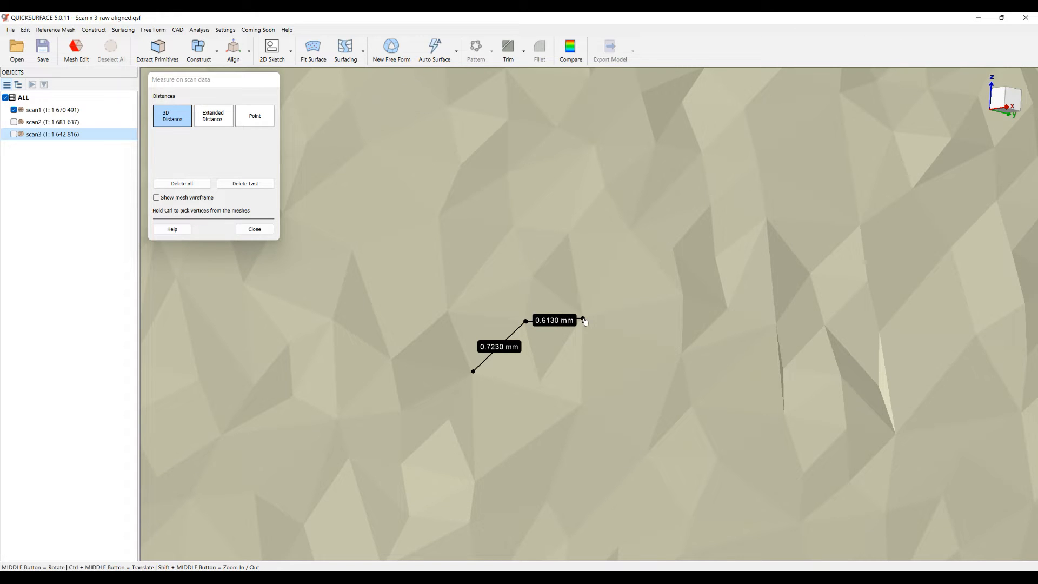
pyautogui.moveTo(562, 348)
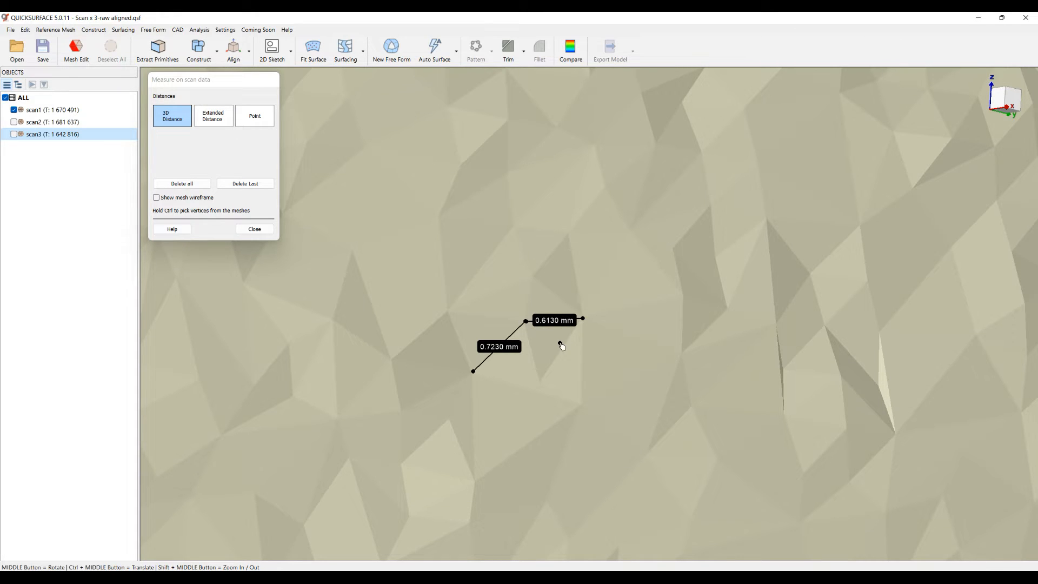
pyautogui.moveTo(496, 286)
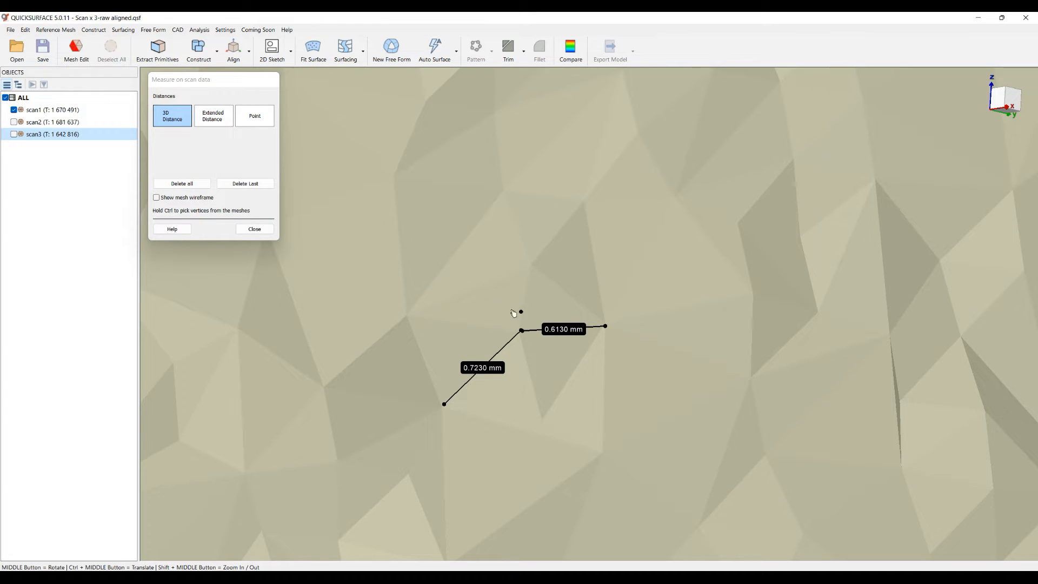
pyautogui.moveTo(554, 316)
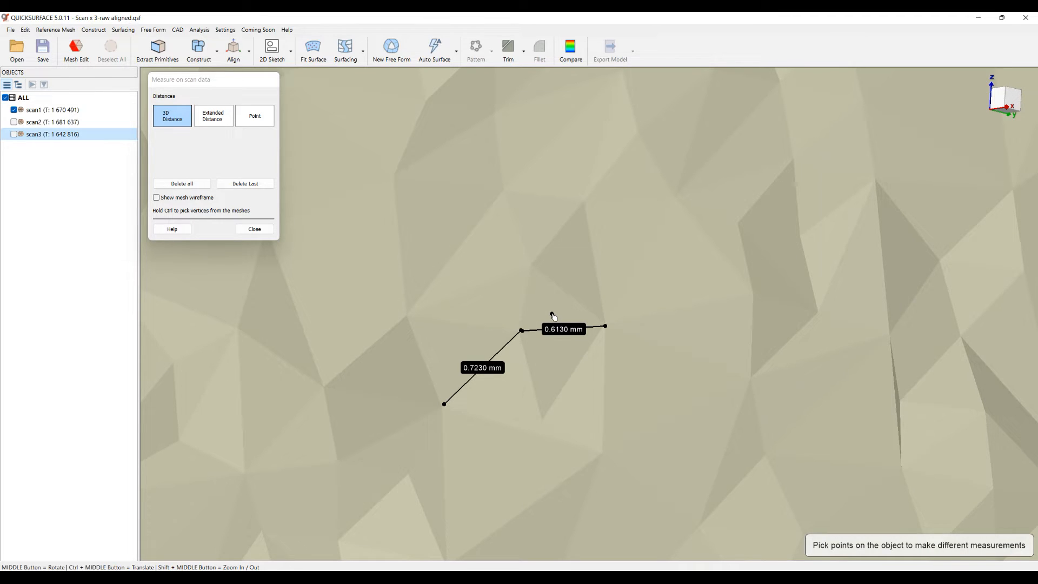
# Close the measure dialog and make scan2 visible alongside scan1
pyautogui.click(254, 230)
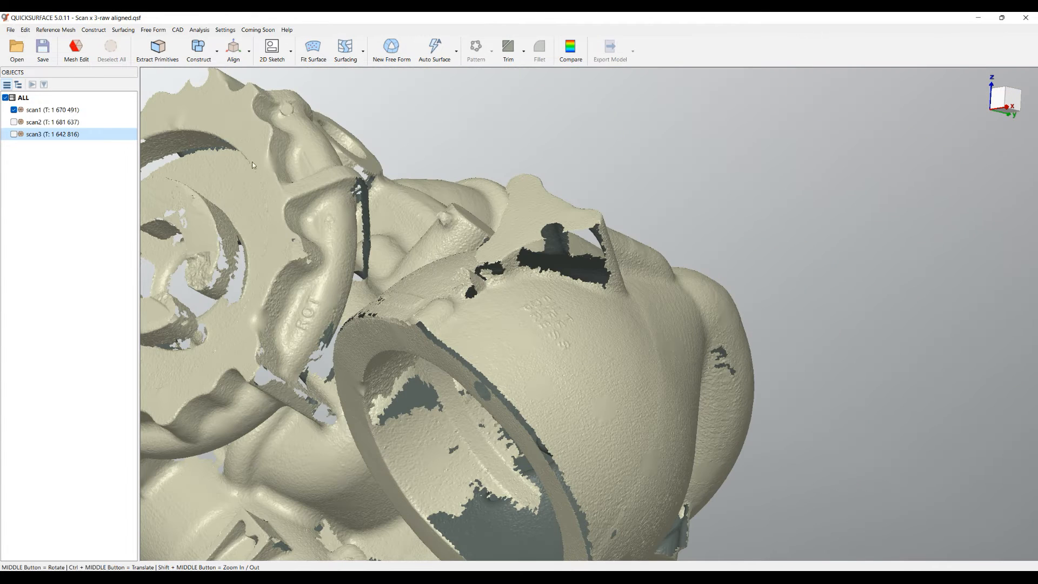
pyautogui.click(60, 29)
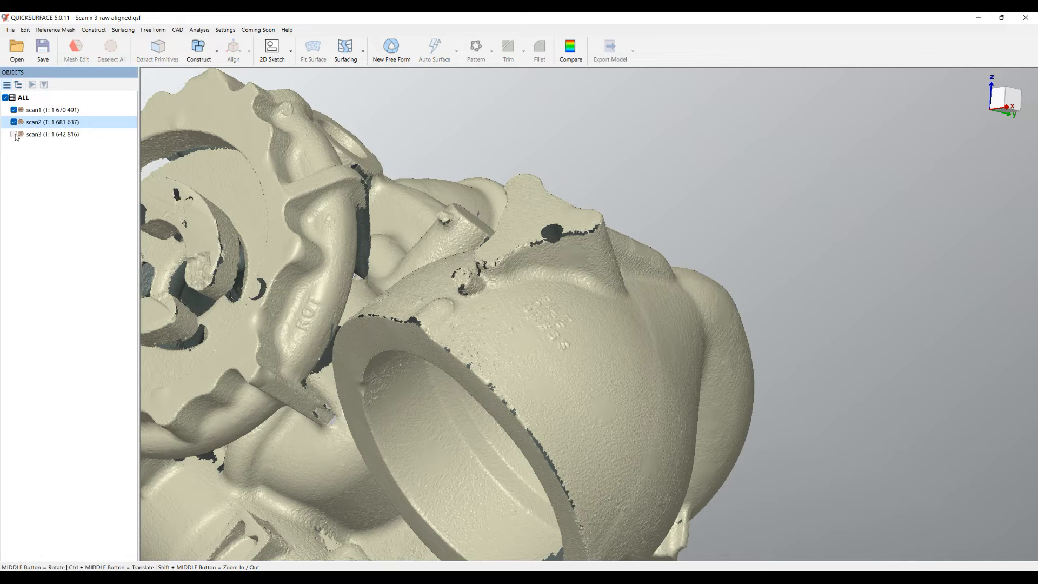
# Show scan3 too and start Re-polygonize with 0.600 mm point resolution
pyautogui.click(10, 134)
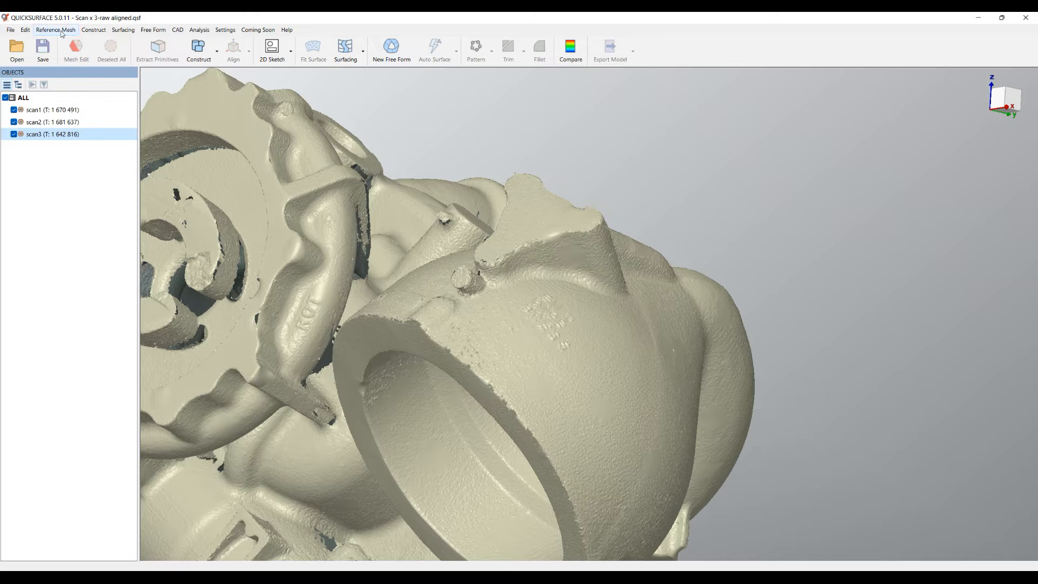
pyautogui.click(56, 30)
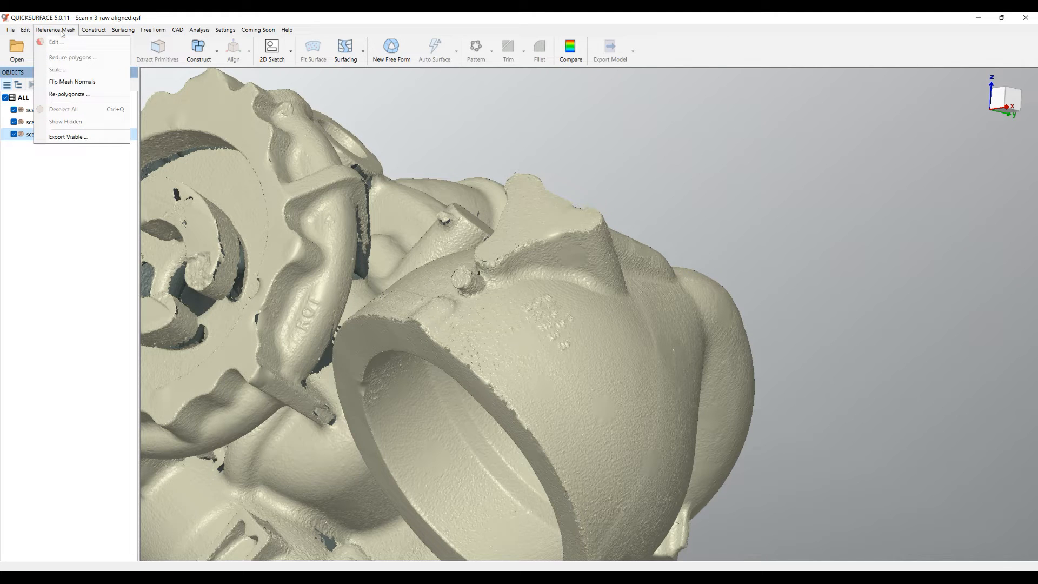
pyautogui.click(65, 93)
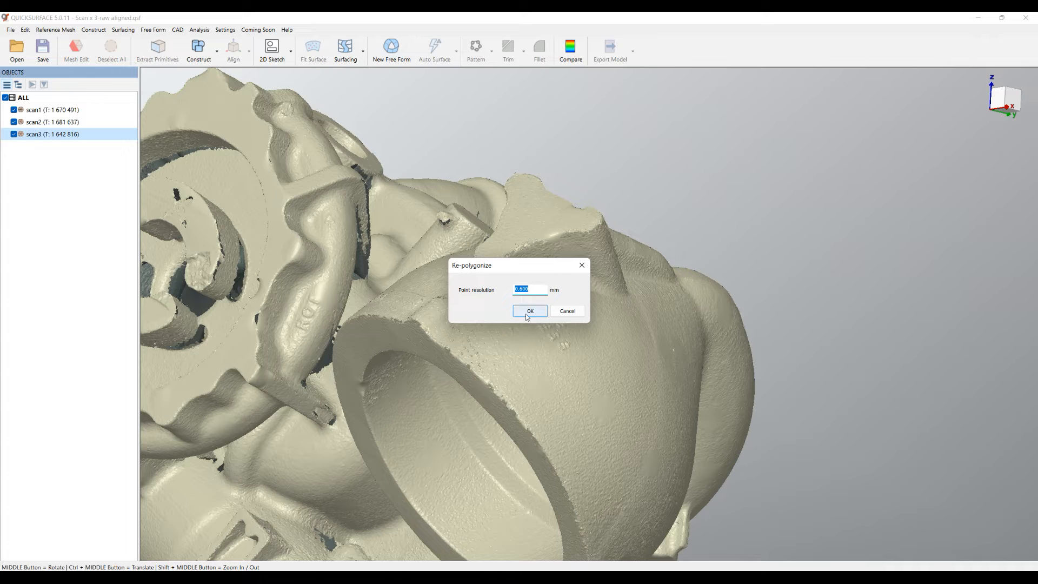
# Run the re-polygonize, producing a 1.88-million-triangle Polygonized 0.600 mm mesh, and inspect the housing
pyautogui.click(530, 311)
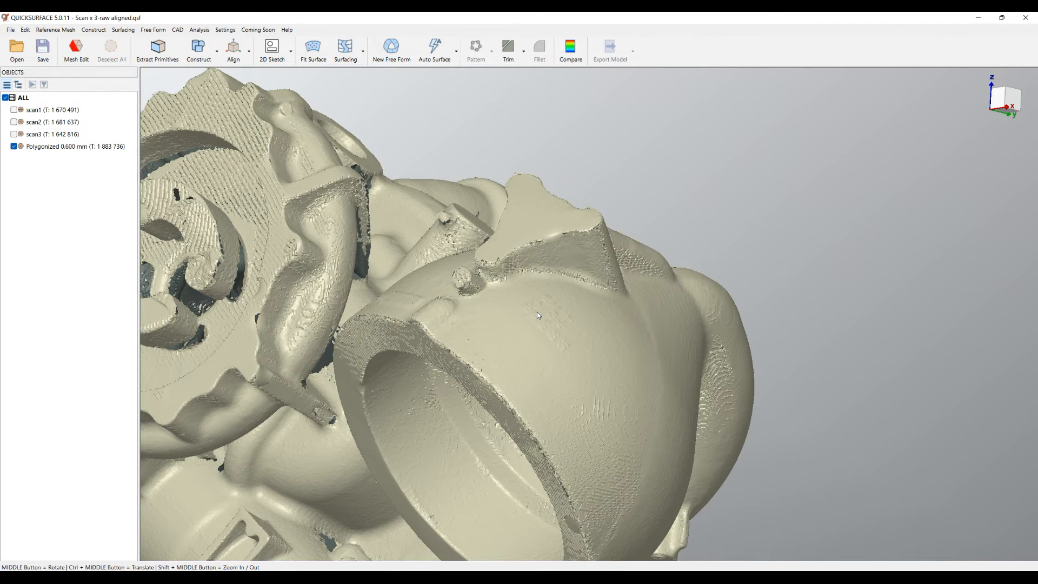
pyautogui.moveTo(537, 315); pyautogui.dragTo(686, 283)
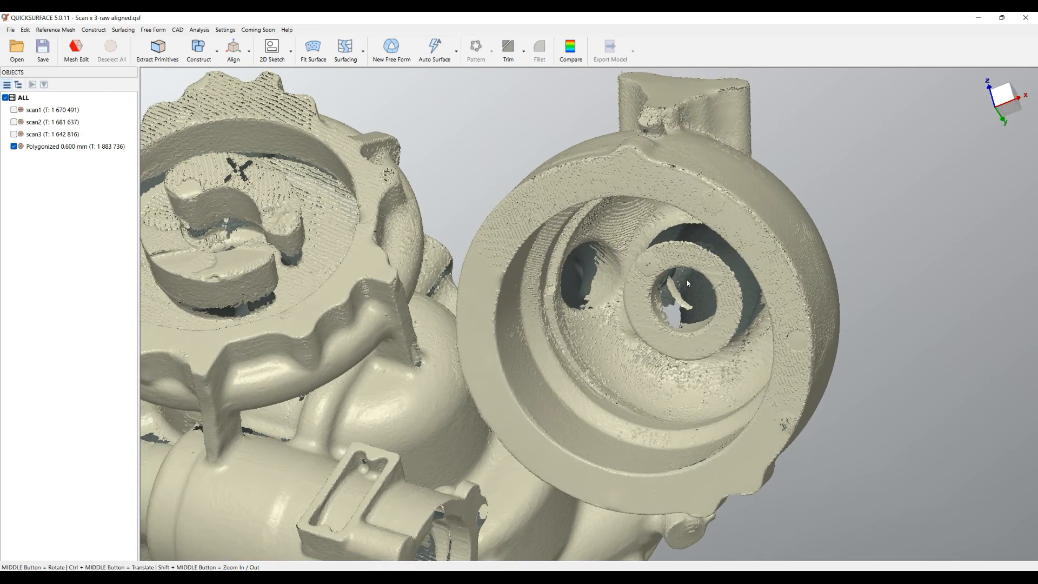
pyautogui.moveTo(687, 283); pyautogui.dragTo(591, 342)
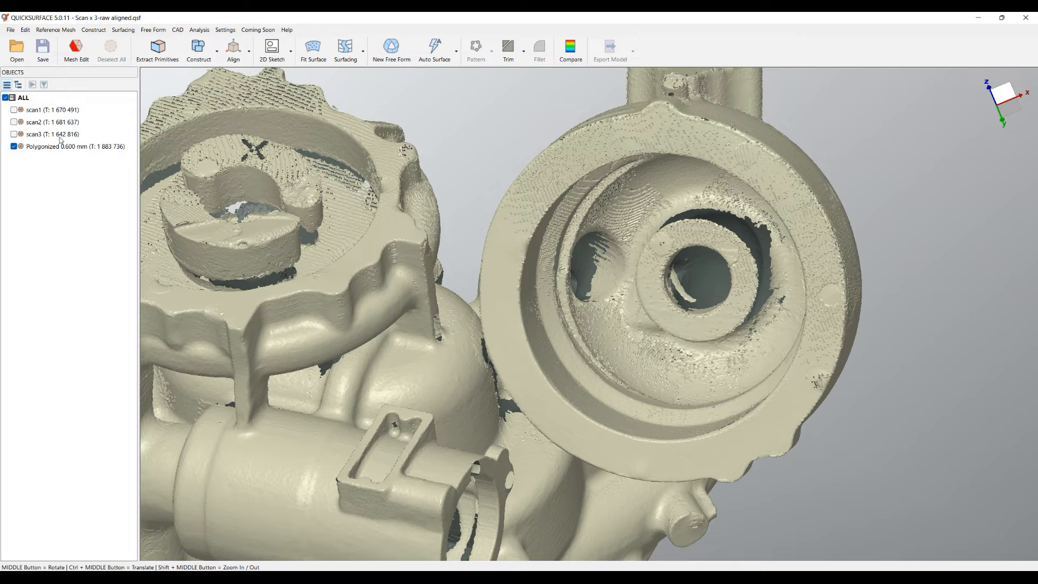
pyautogui.moveTo(78, 122)
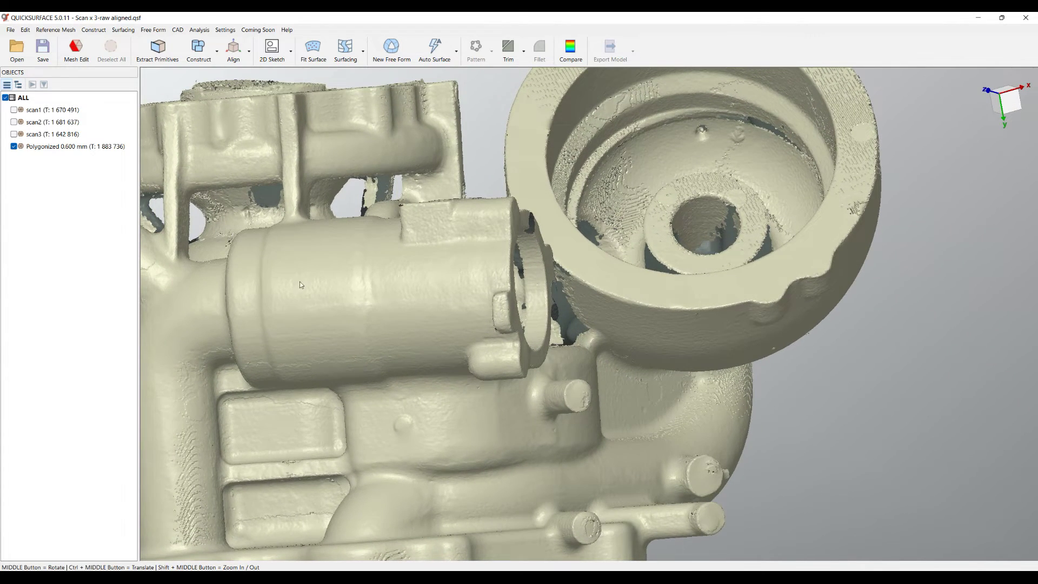
pyautogui.click(74, 35)
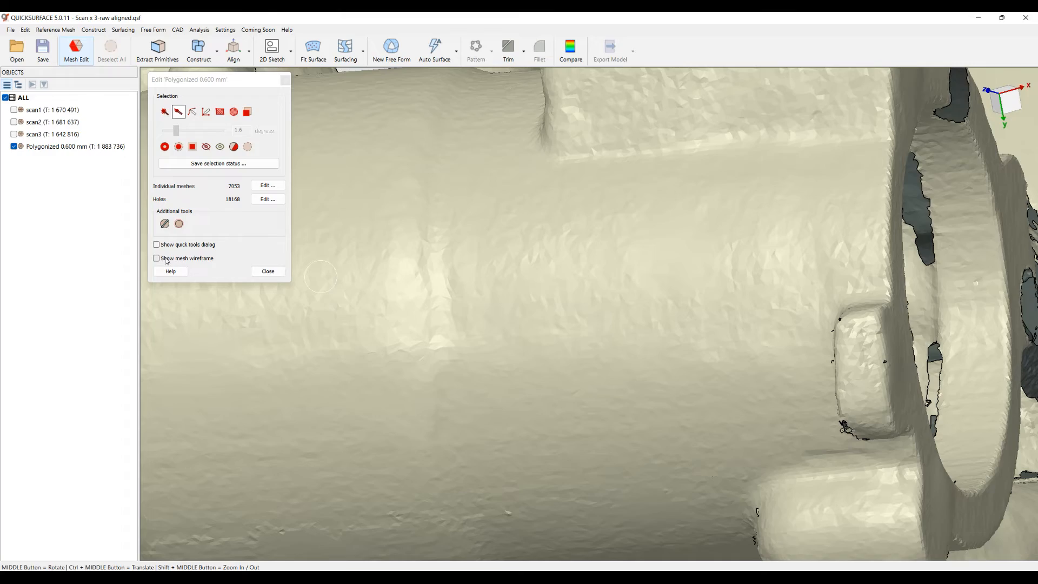
pyautogui.click(156, 257)
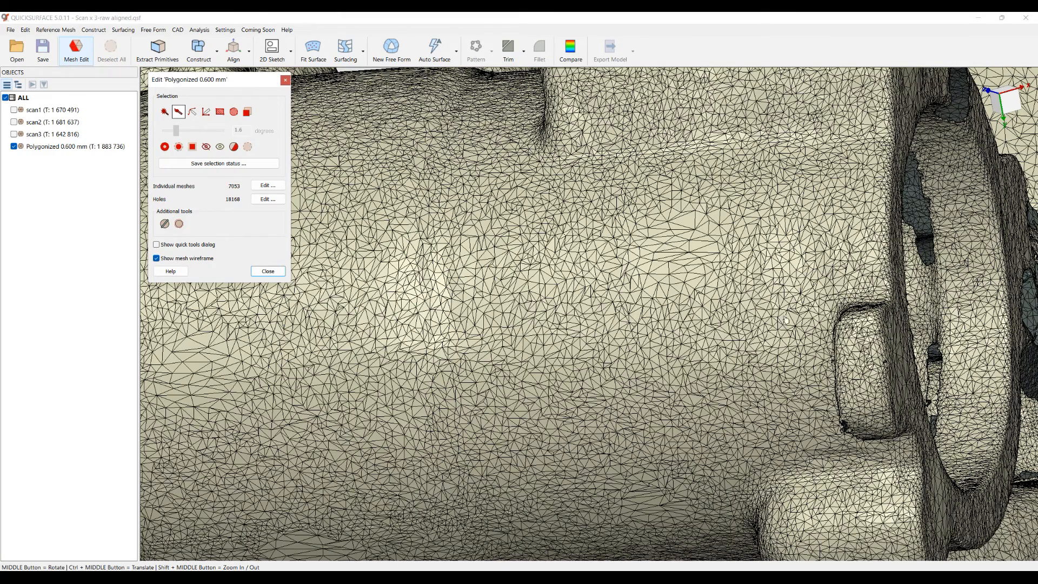
pyautogui.click(156, 257)
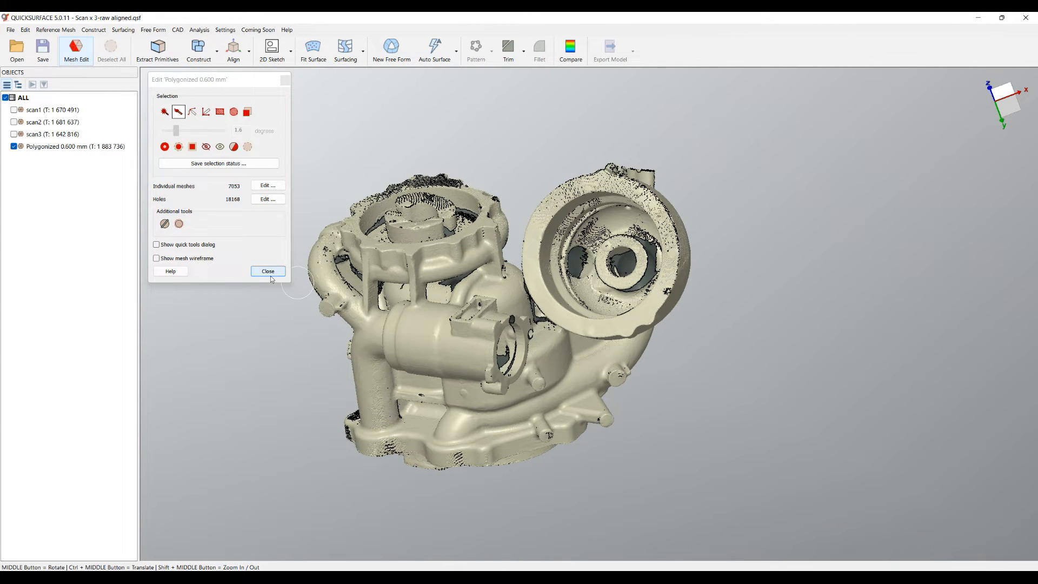
pyautogui.click(268, 270)
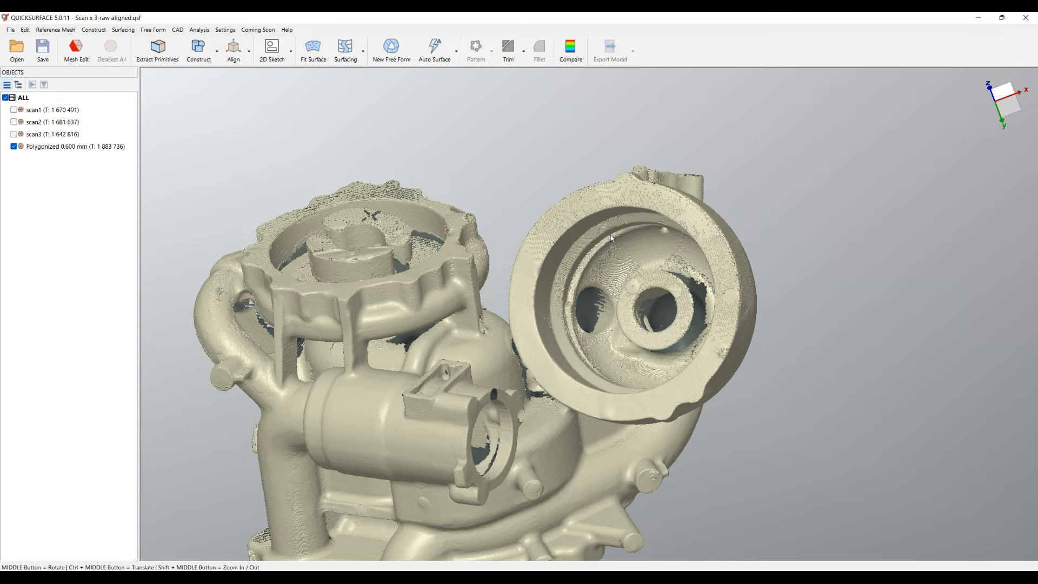
pyautogui.moveTo(609, 238); pyautogui.dragTo(562, 271)
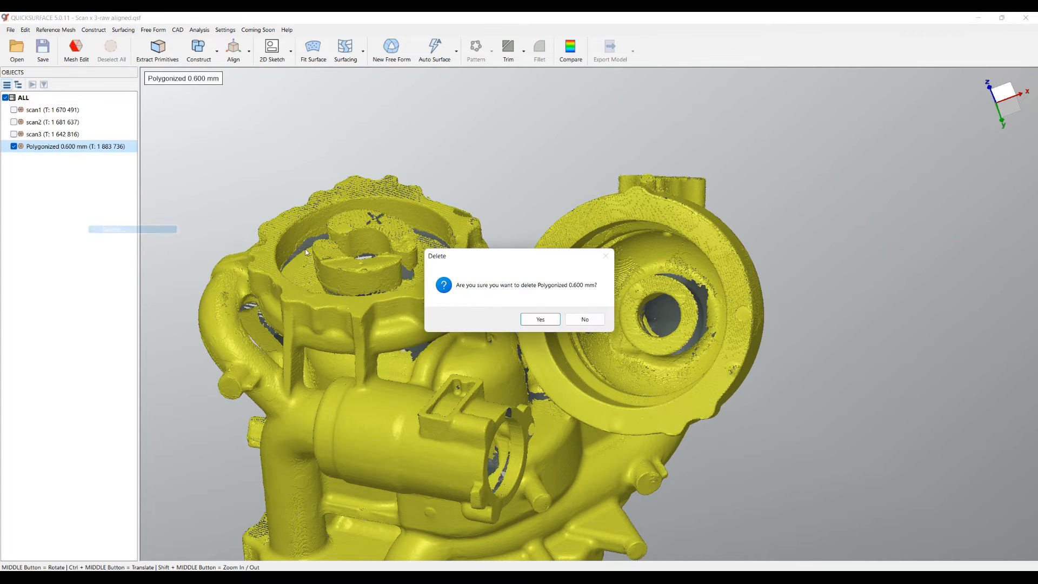
# Confirm deleting the Polygonized 0.600 mm mesh and make all three scans visible
pyautogui.click(541, 319)
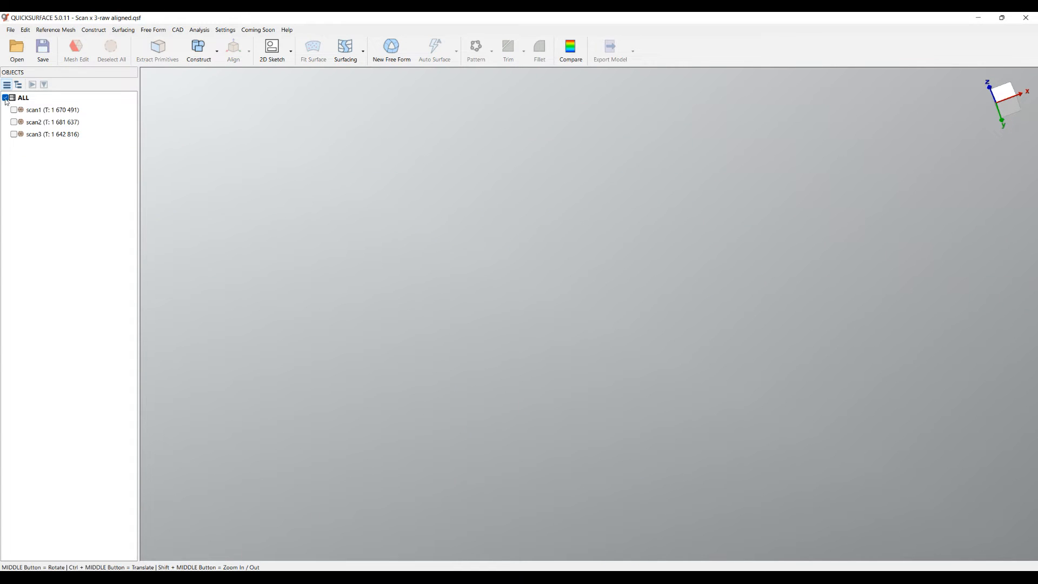
pyautogui.click(6, 97)
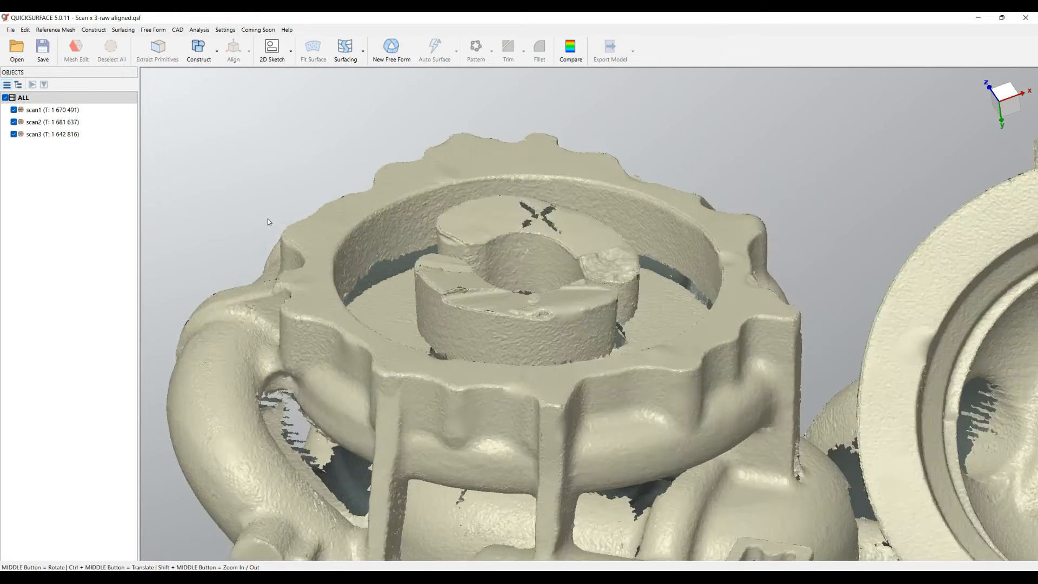
# Recolour scan2 pink and scan3 dark blue via their Color dialogs
pyautogui.rightClick(33, 122)
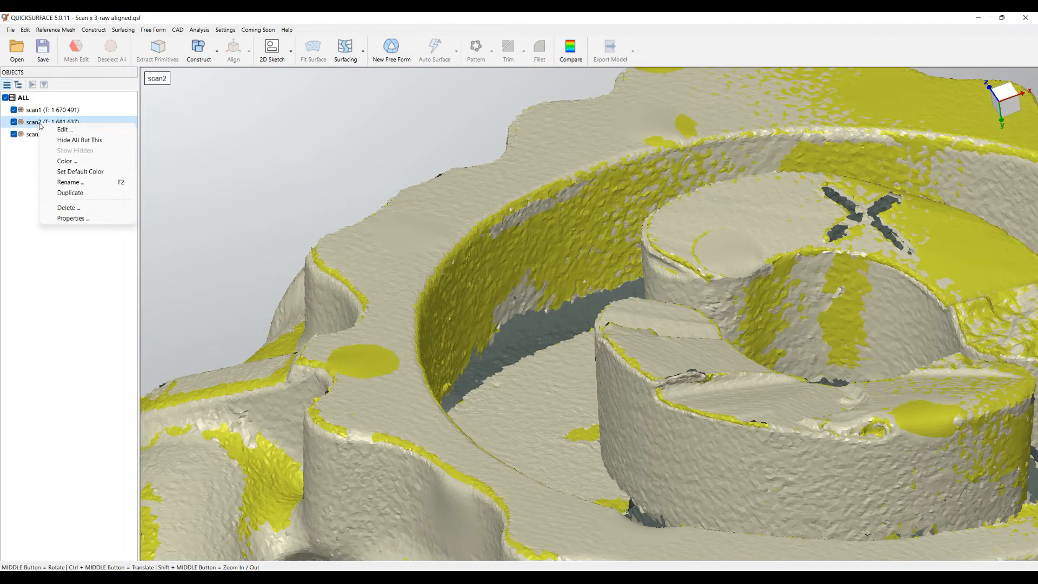
pyautogui.click(67, 161)
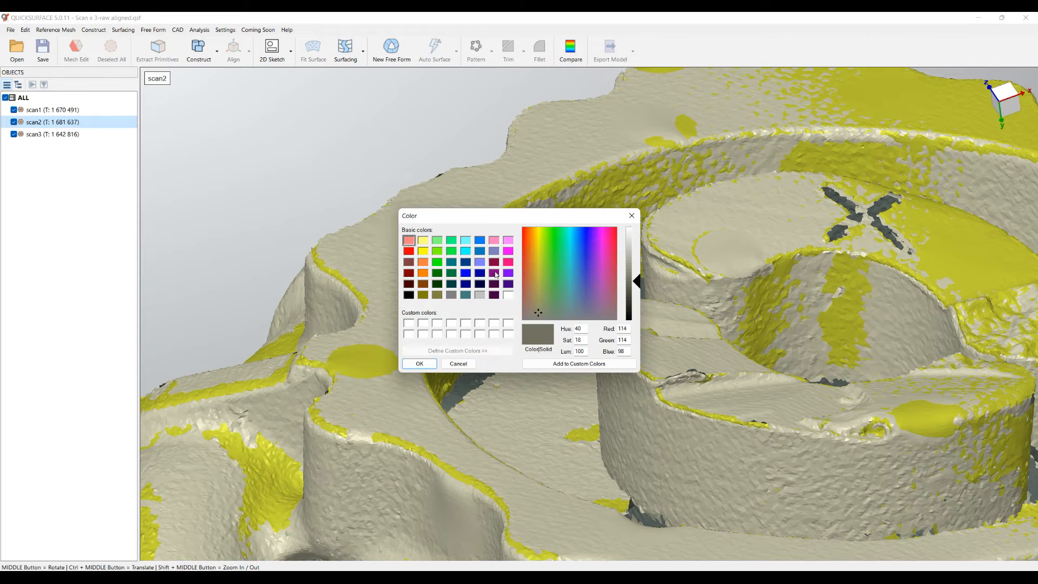
pyautogui.click(419, 363)
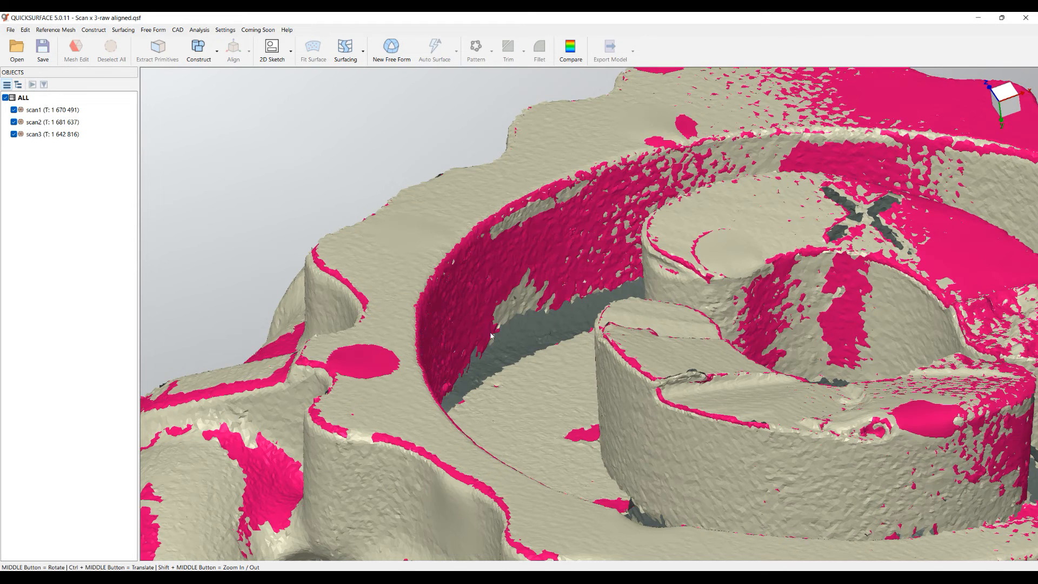
pyautogui.rightClick(36, 134)
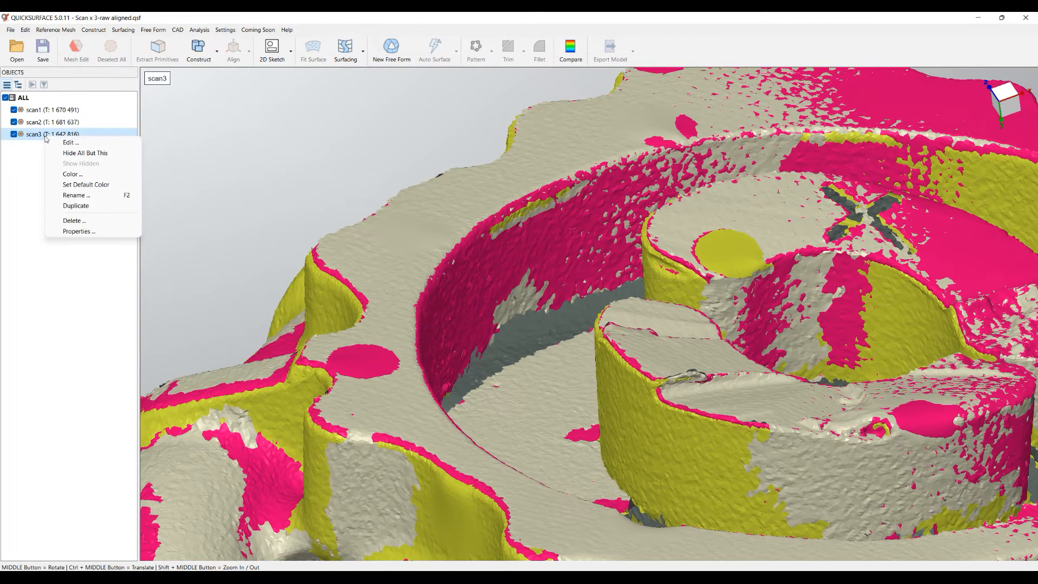
pyautogui.click(72, 173)
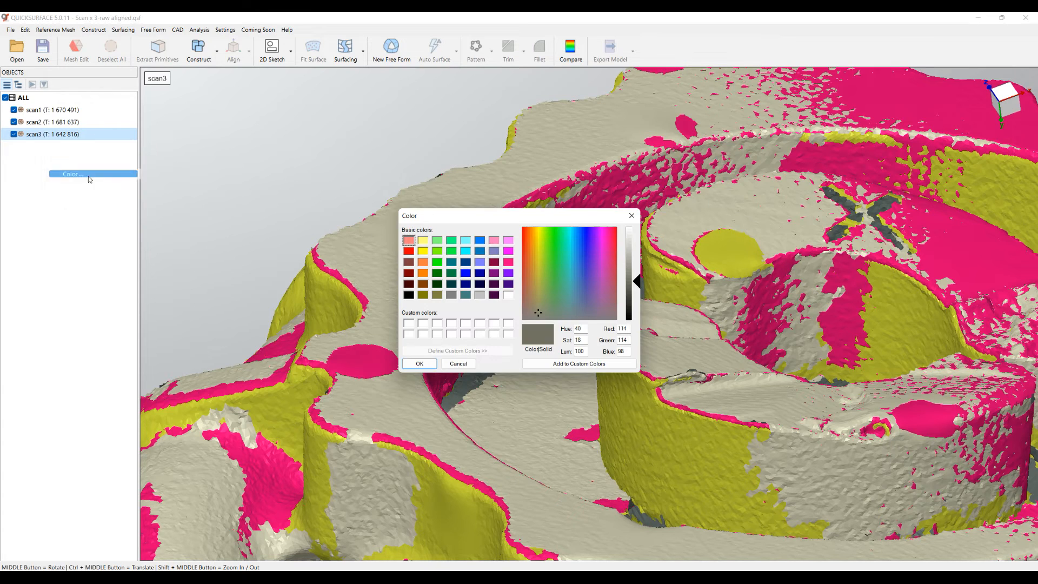
pyautogui.click(464, 263)
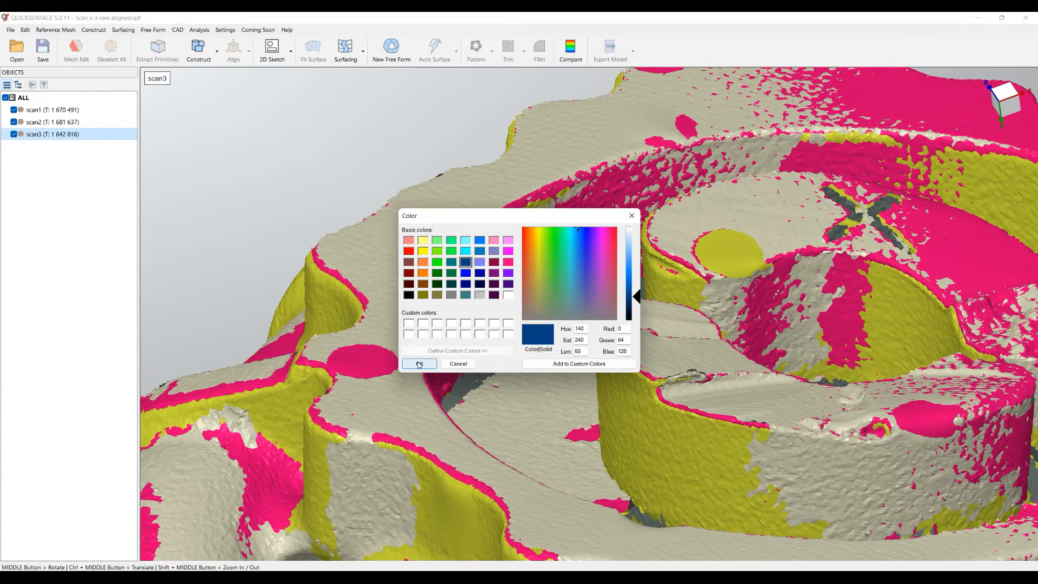
pyautogui.click(418, 363)
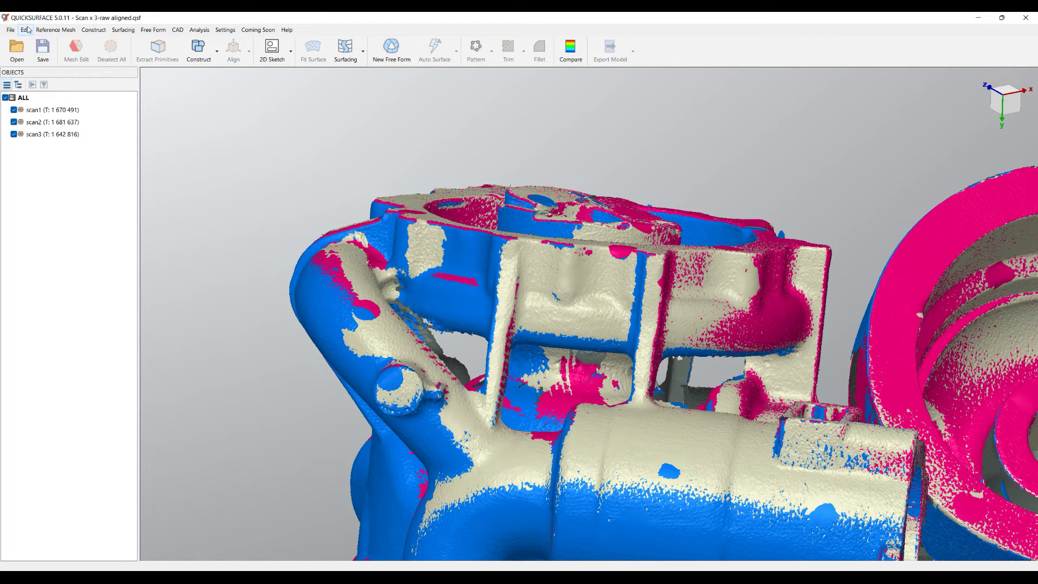
# Run Edit > Global Fine Align on the three scans, keeping the default search tolerance
pyautogui.click(24, 29)
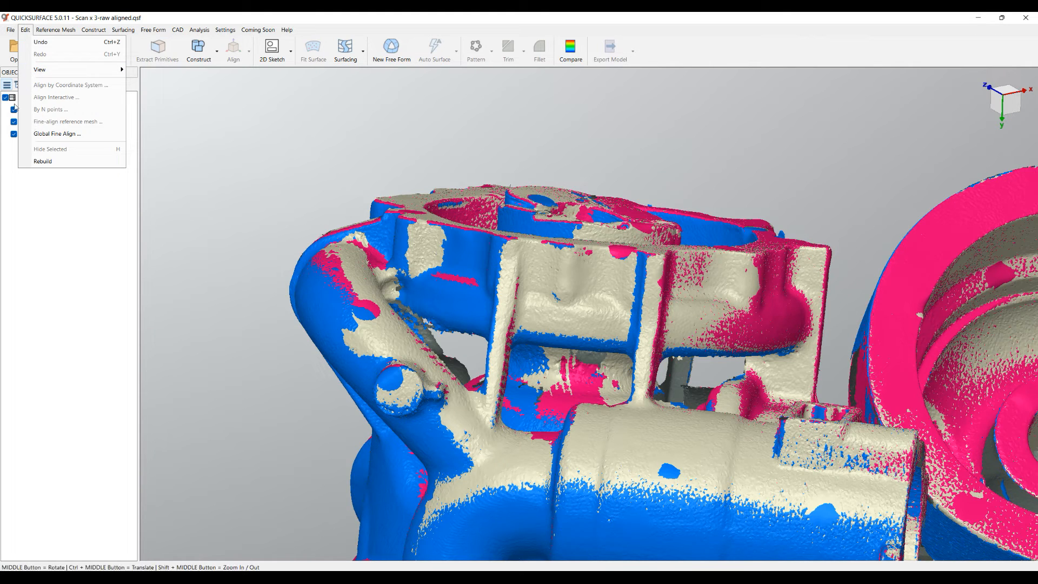
pyautogui.moveTo(48, 138)
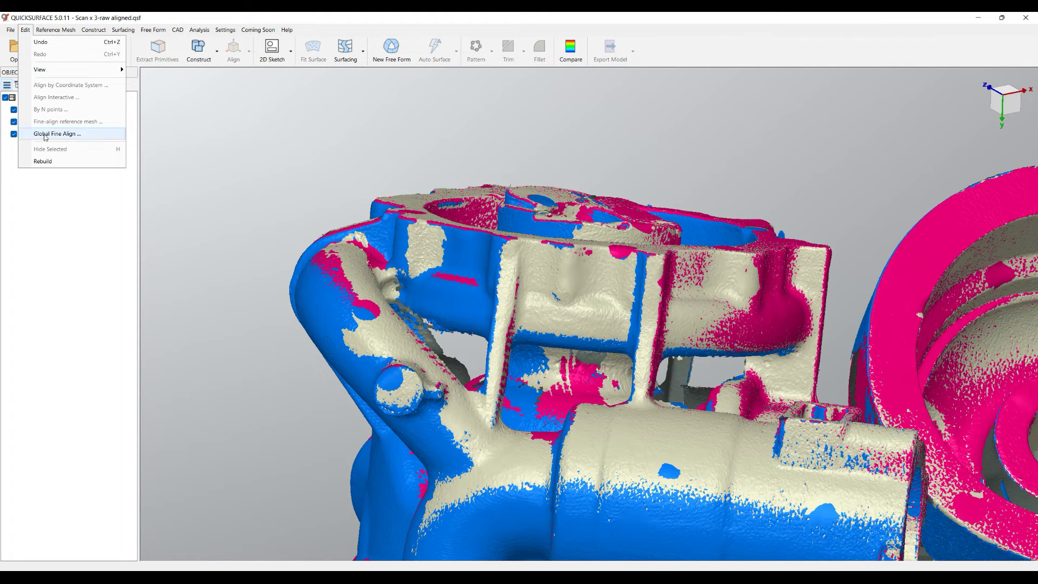
pyautogui.click(62, 134)
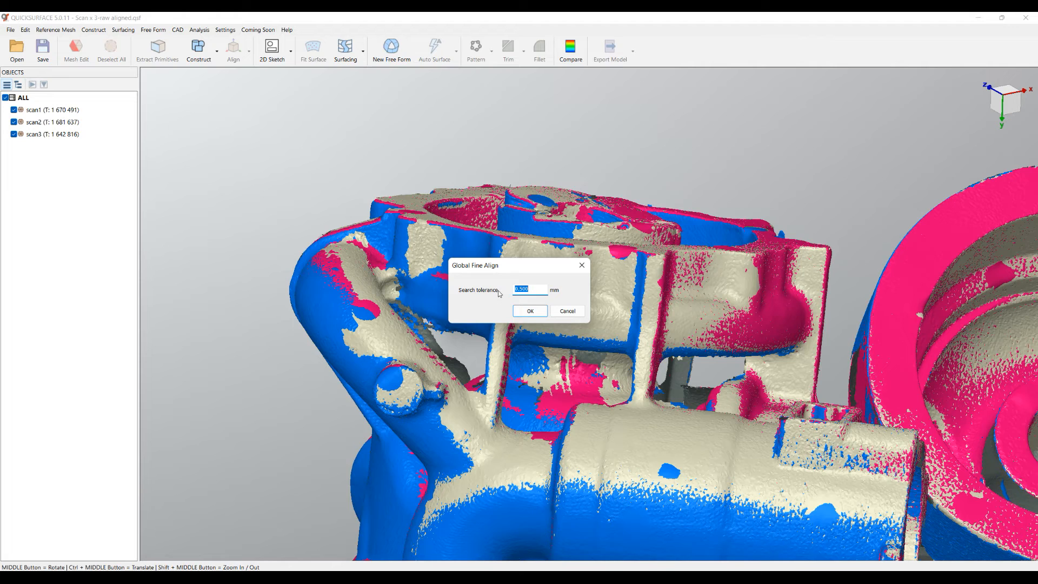
pyautogui.moveTo(471, 315)
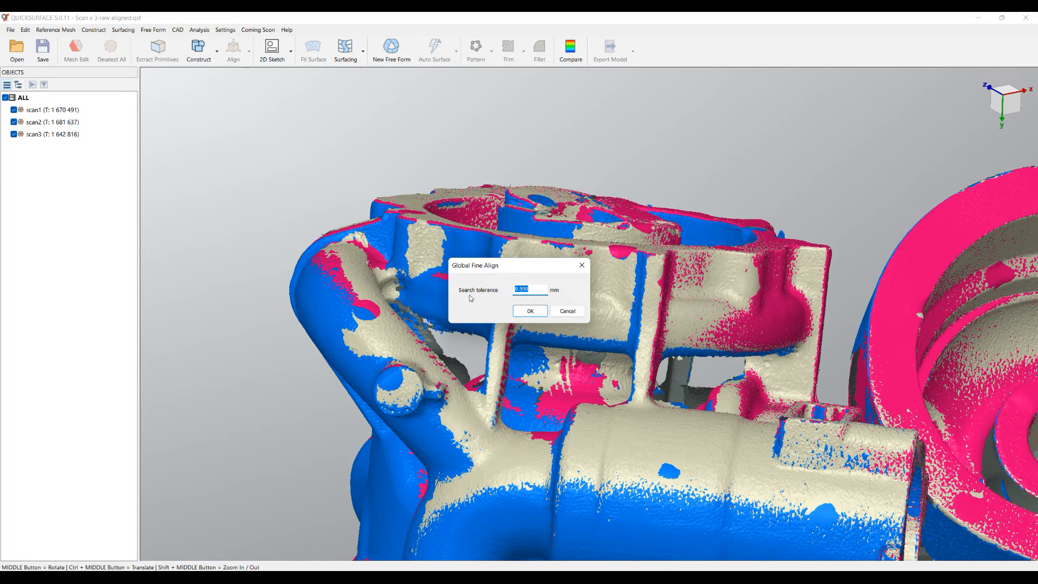
pyautogui.moveTo(435, 251)
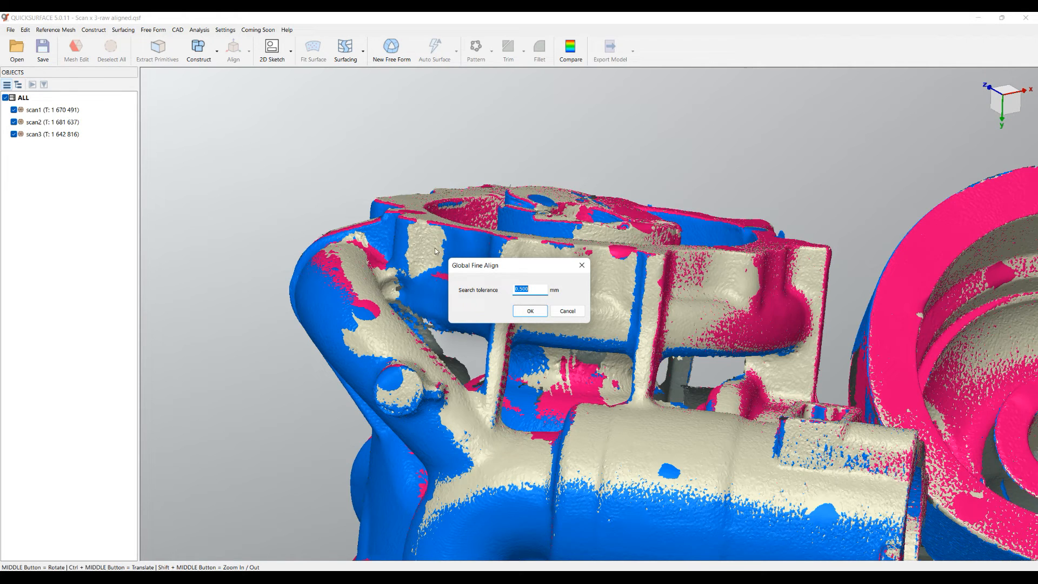
pyautogui.moveTo(387, 205)
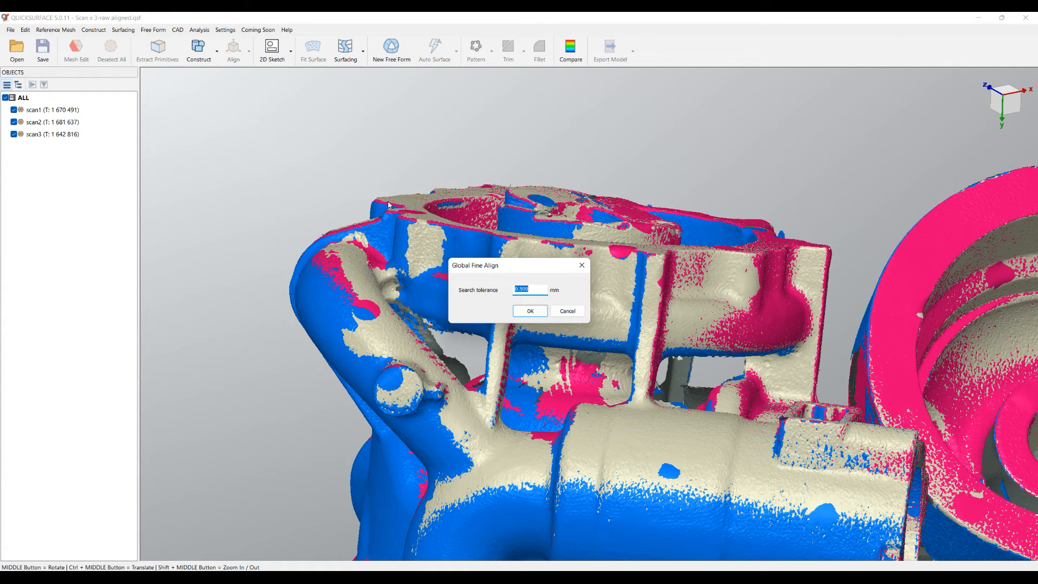
pyautogui.moveTo(560, 266)
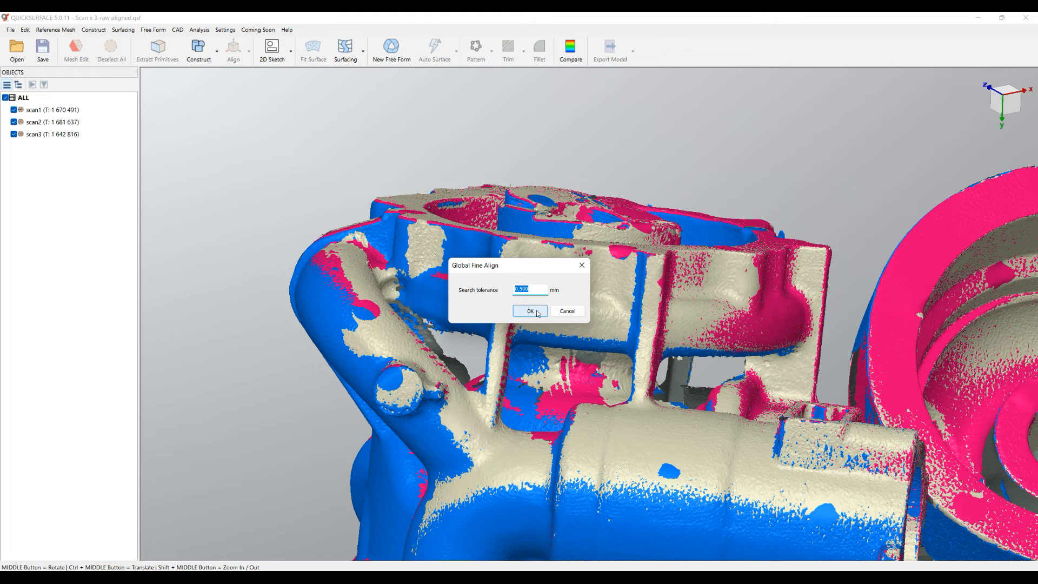
pyautogui.click(528, 311)
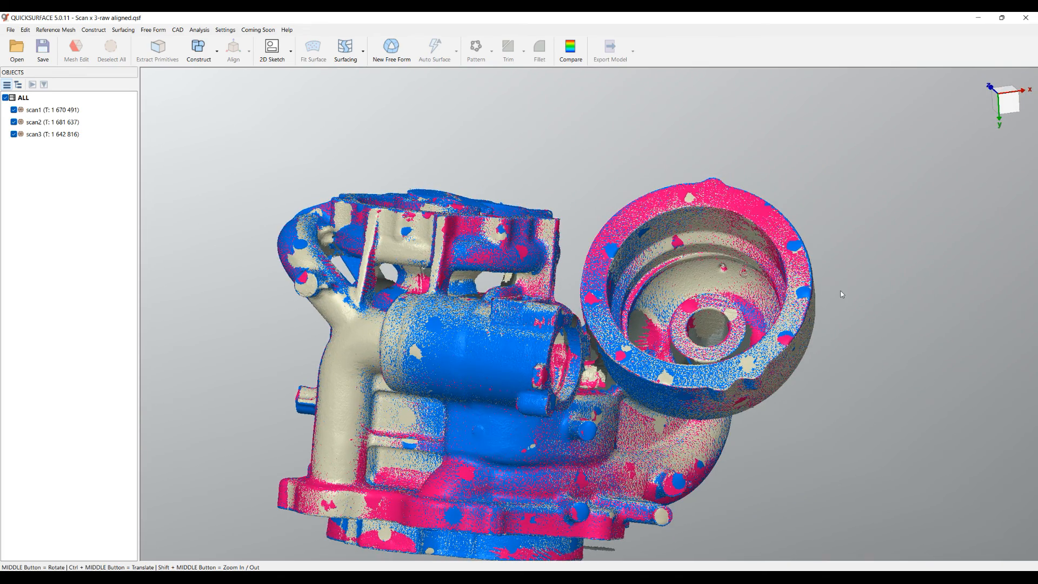
# Bring up the Reference Mesh operations once fine alignment completes
pyautogui.click(60, 29)
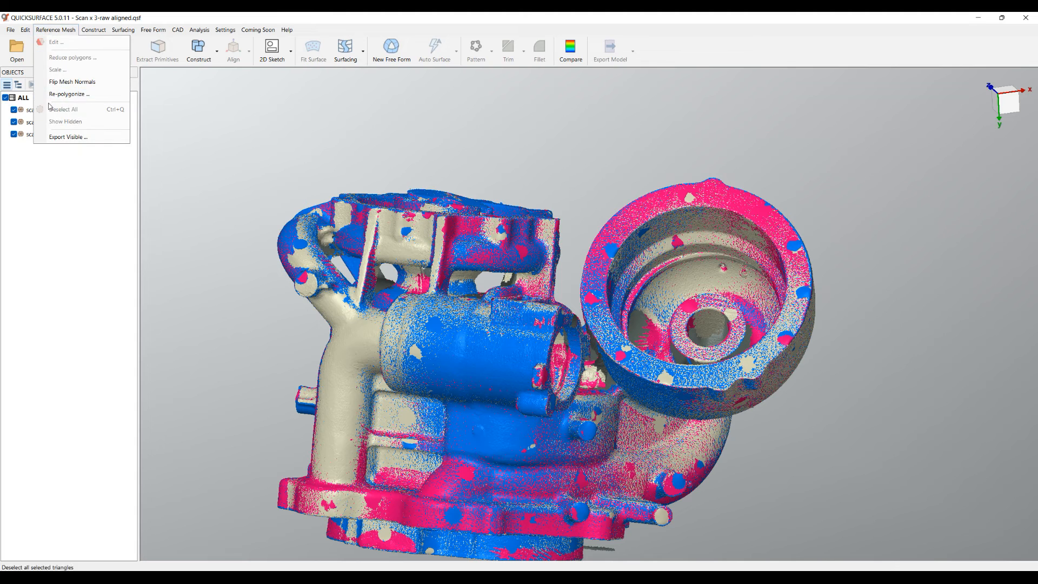
# Re-polygonize the aligned scans into one mesh at 0.600 mm point resolution
pyautogui.click(68, 93)
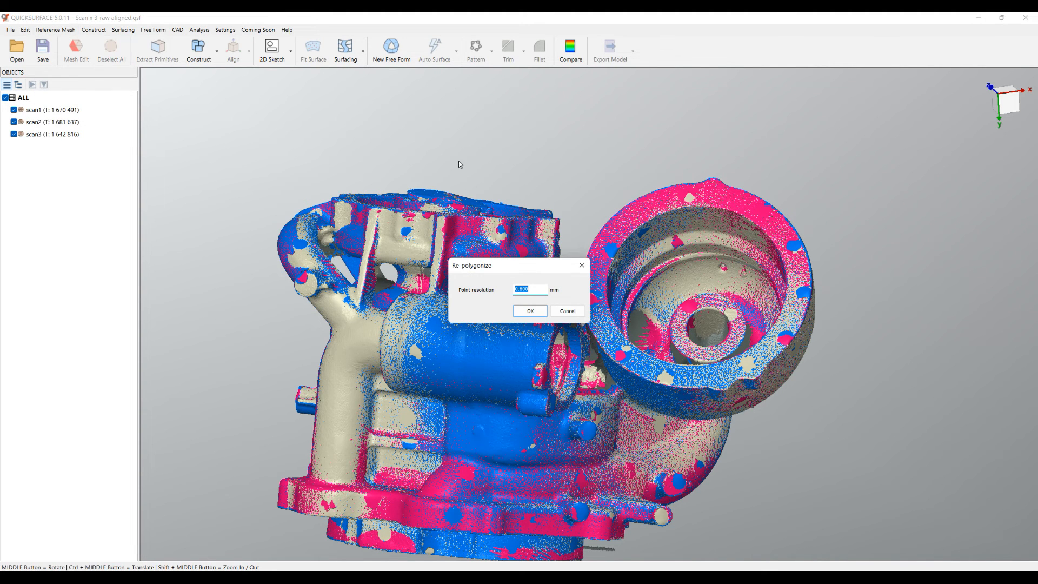
pyautogui.click(530, 312)
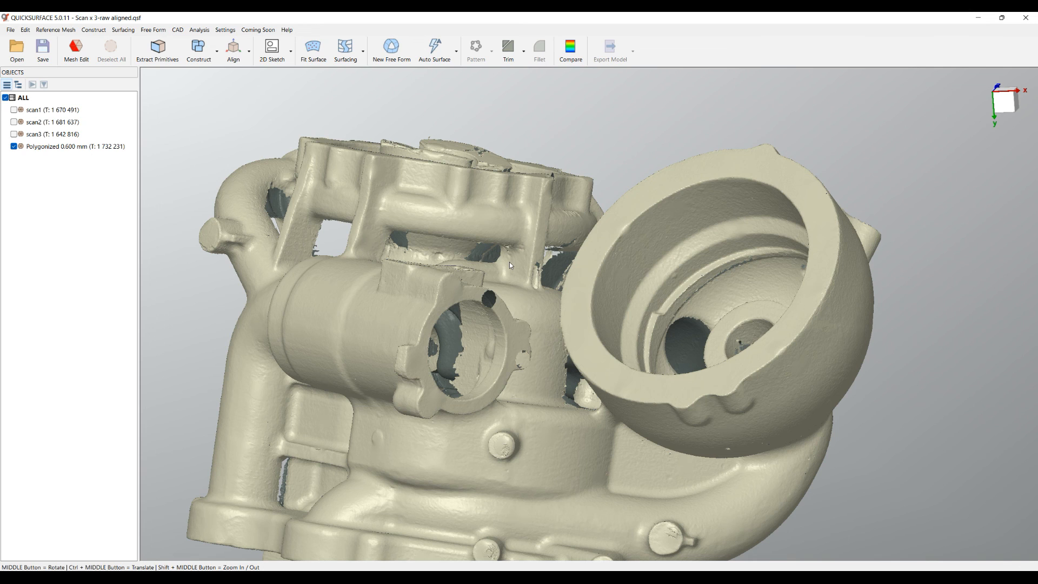
pyautogui.moveTo(1032, 201)
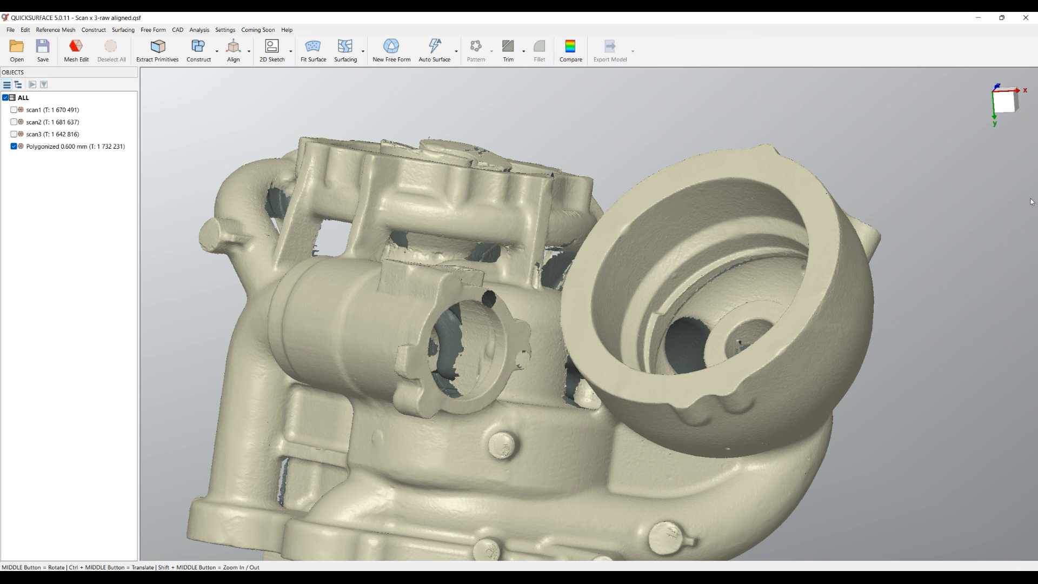